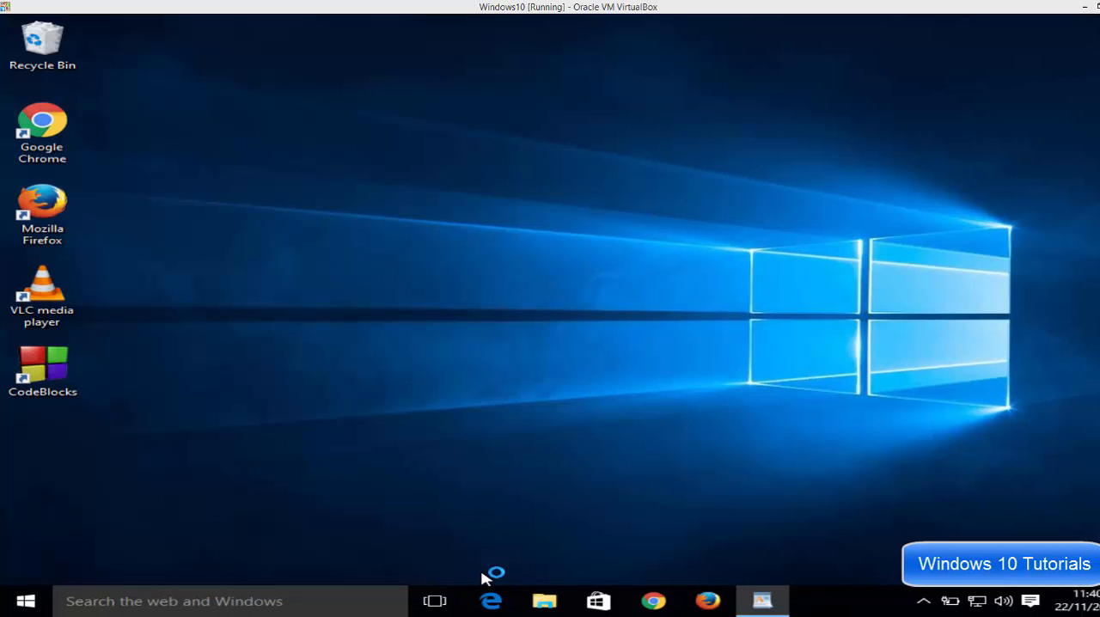
mouse_move(480, 504)
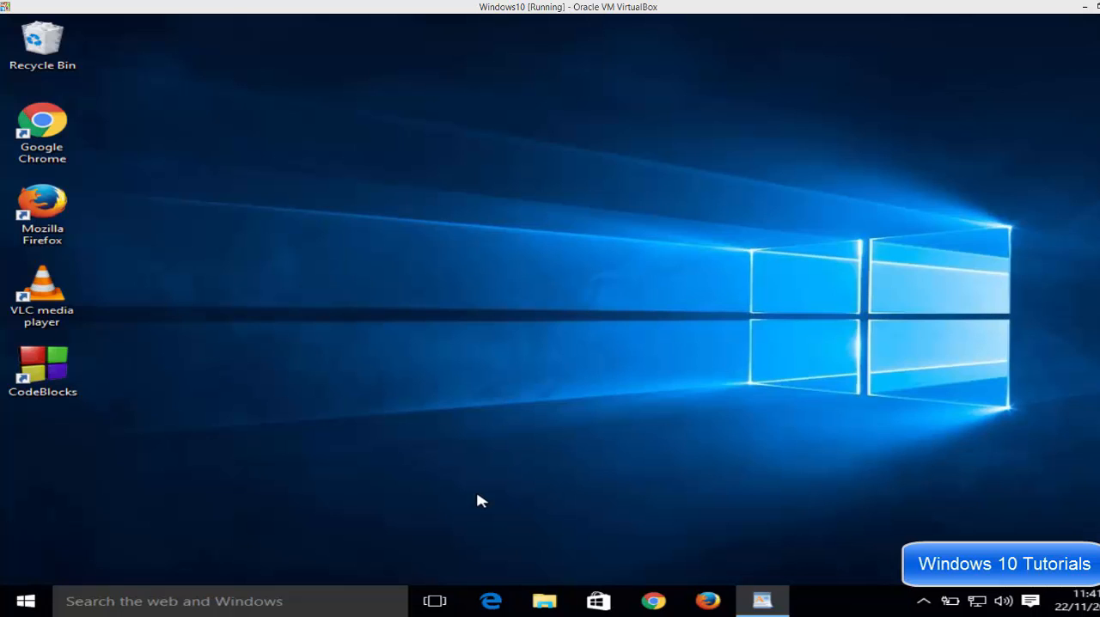
mouse_move(133, 516)
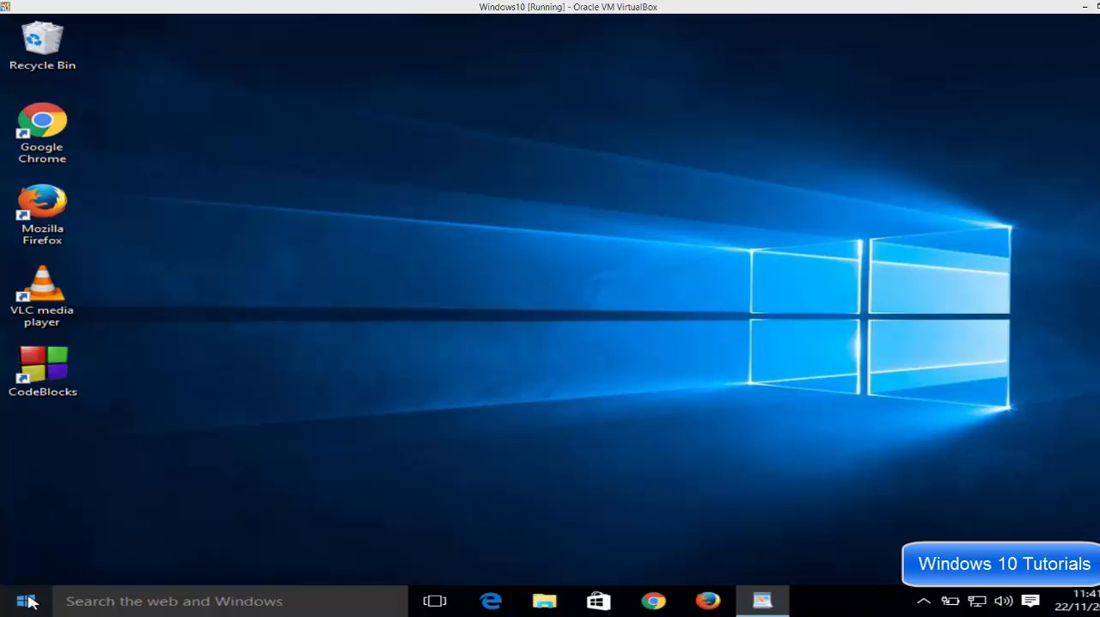
Open the Run box from the Start button's power user menu
right_click(26, 601)
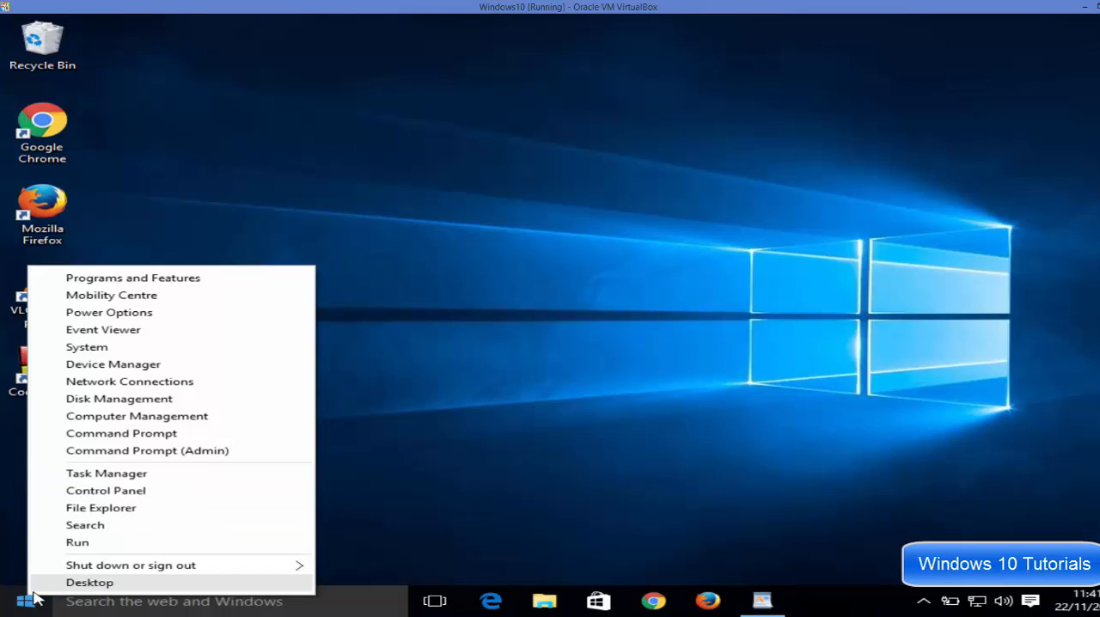
mouse_move(69, 565)
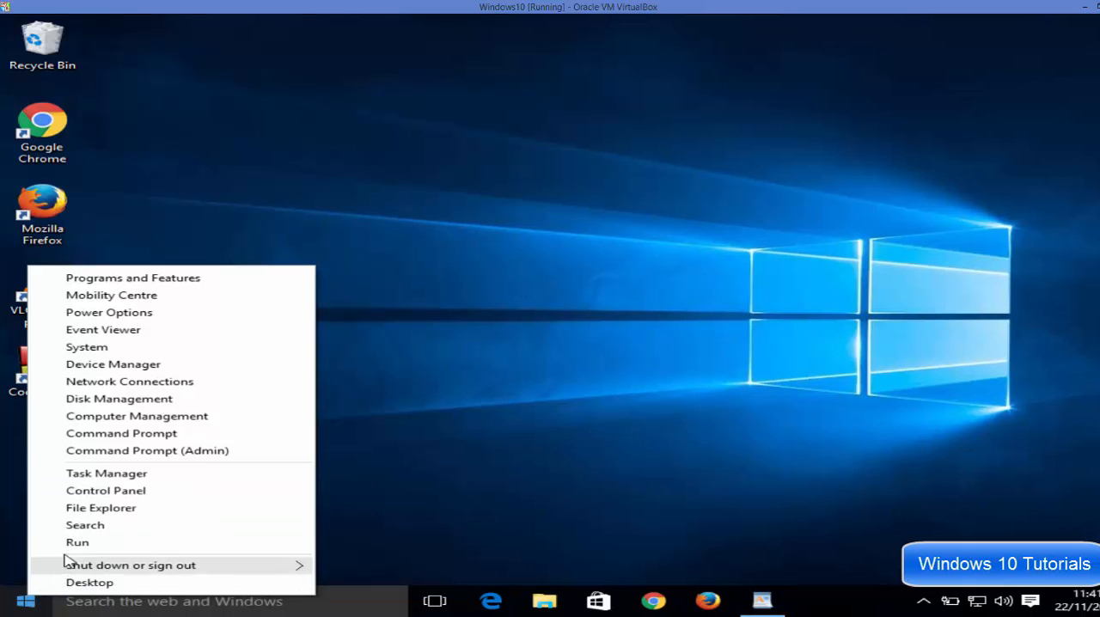
mouse_move(77, 542)
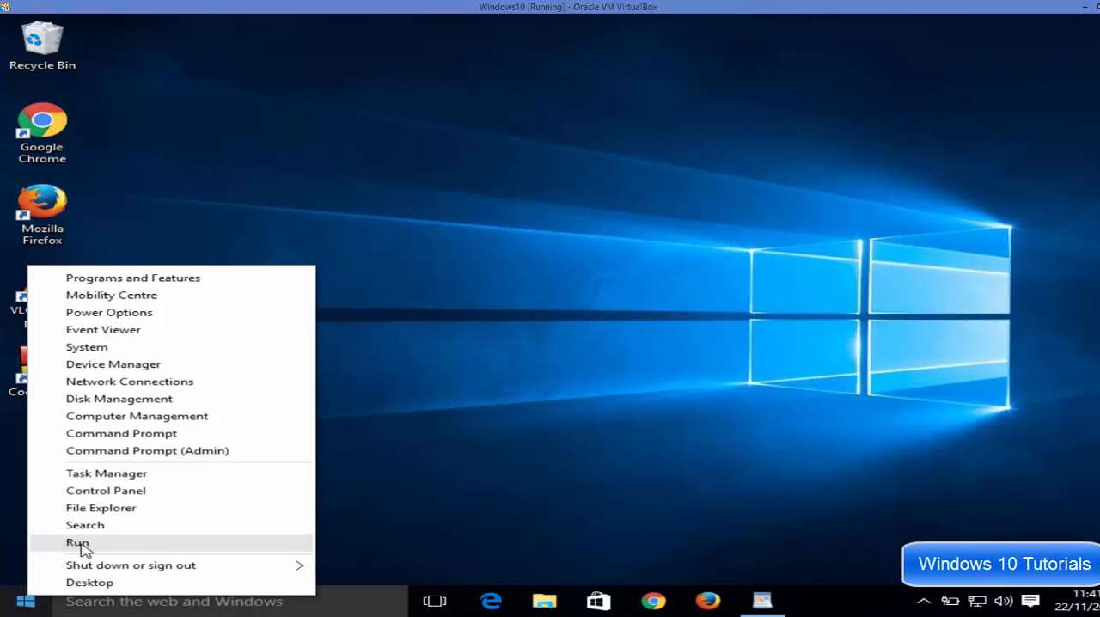
click(77, 542)
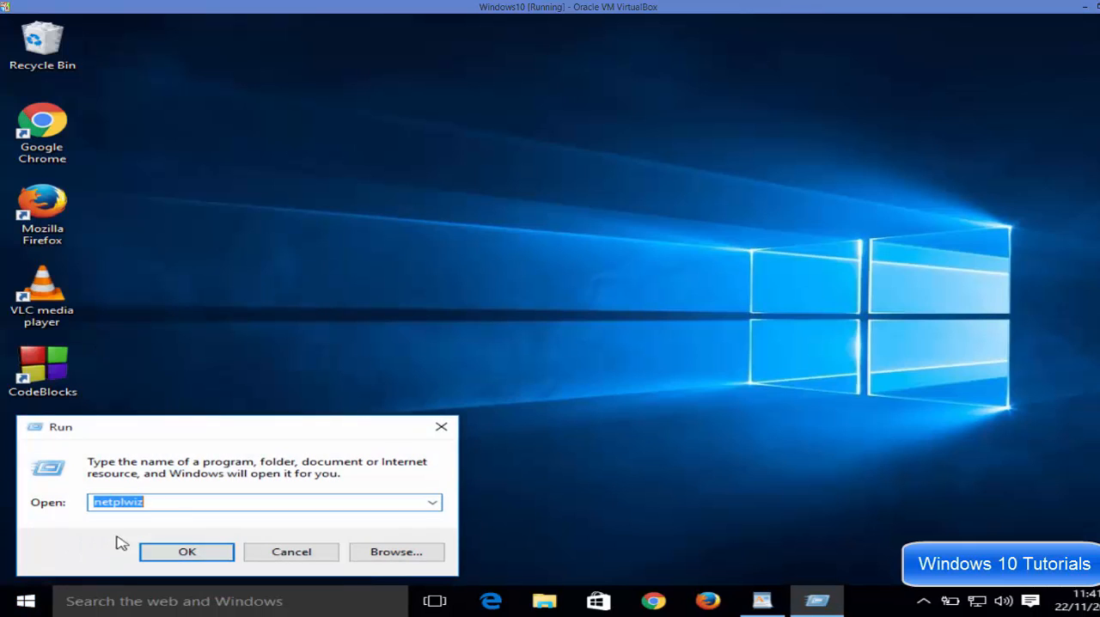
mouse_move(76, 462)
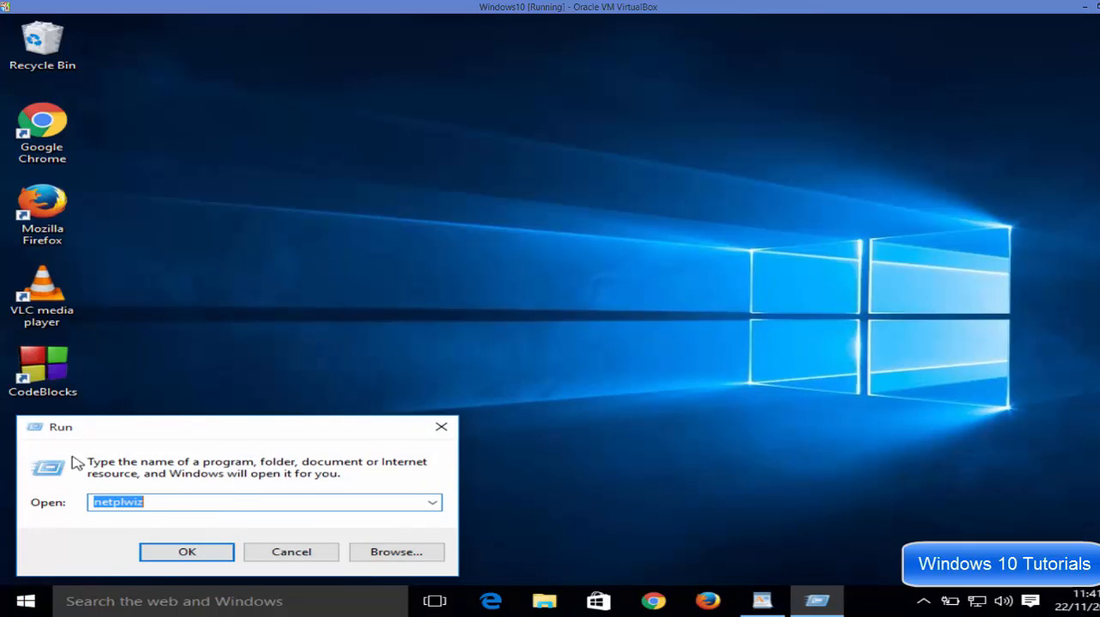
mouse_move(214, 443)
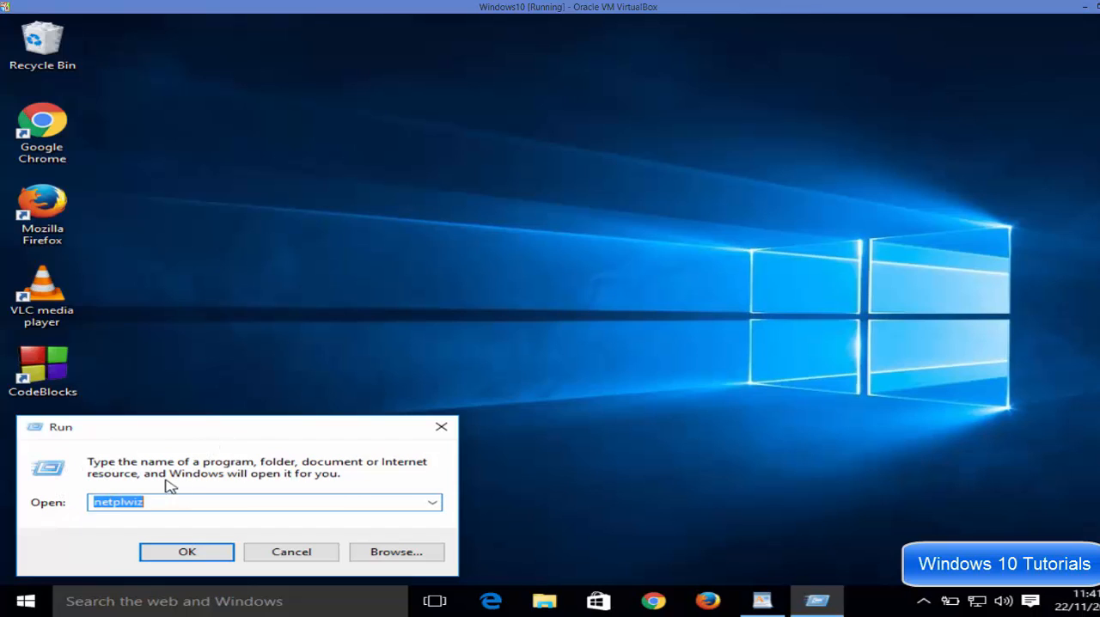
mouse_move(314, 485)
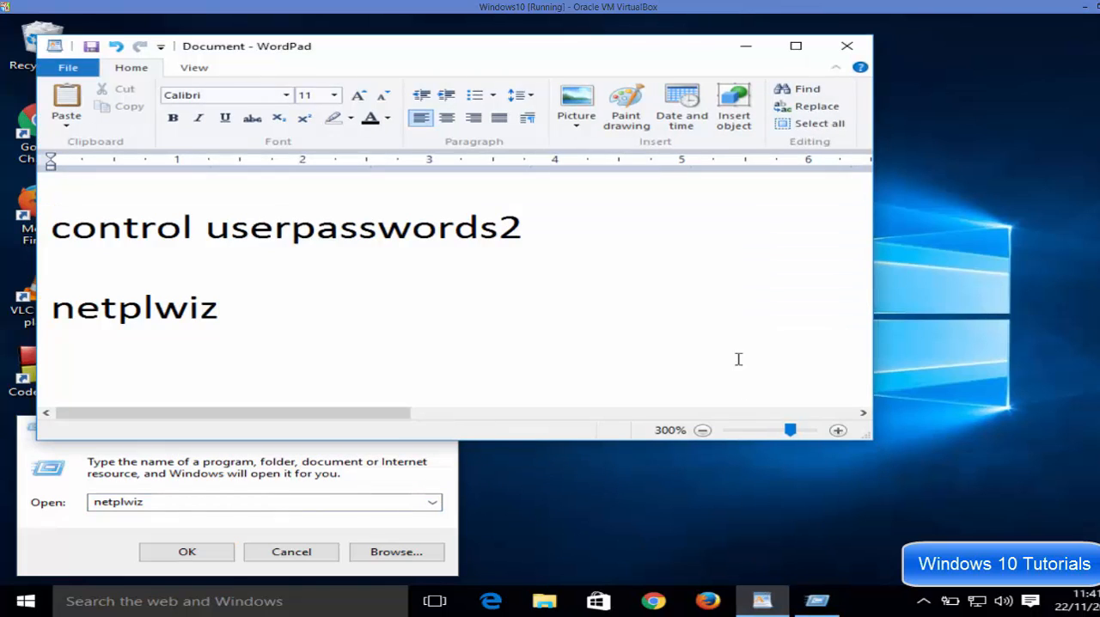
Copy 'control userpasswords2' from the WordPad notes into Run and launch it
double_click(361, 228)
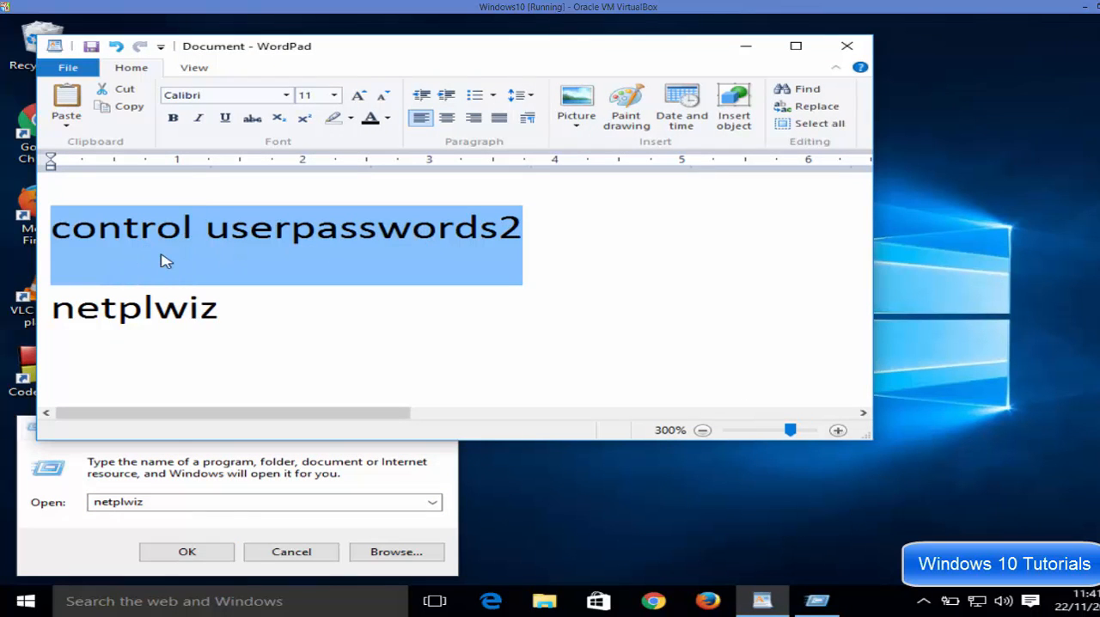
mouse_move(264, 230)
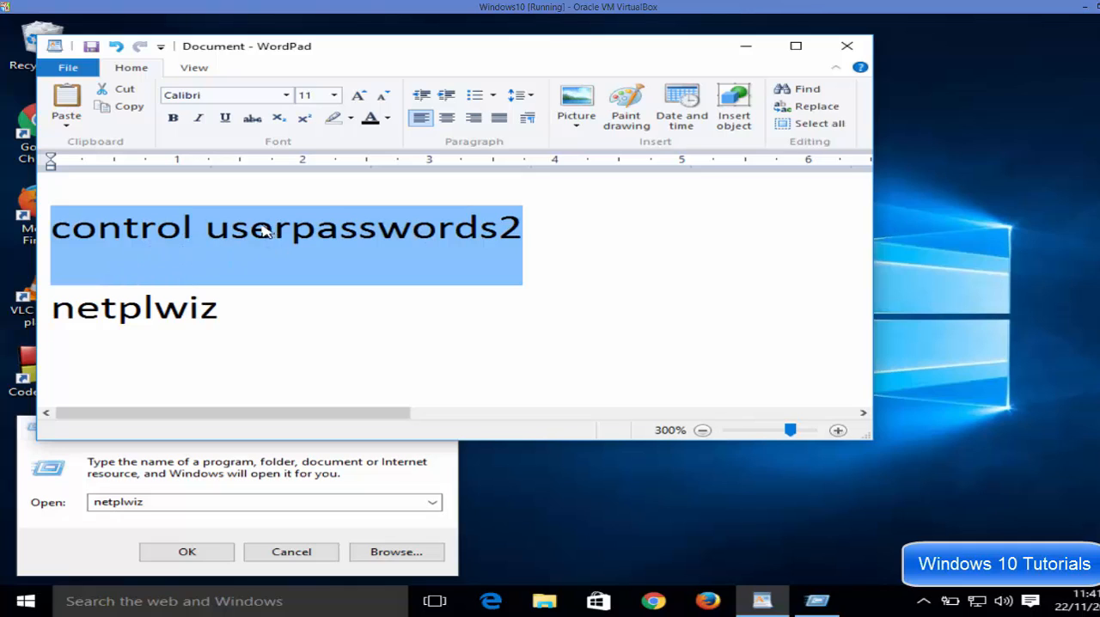
mouse_move(273, 250)
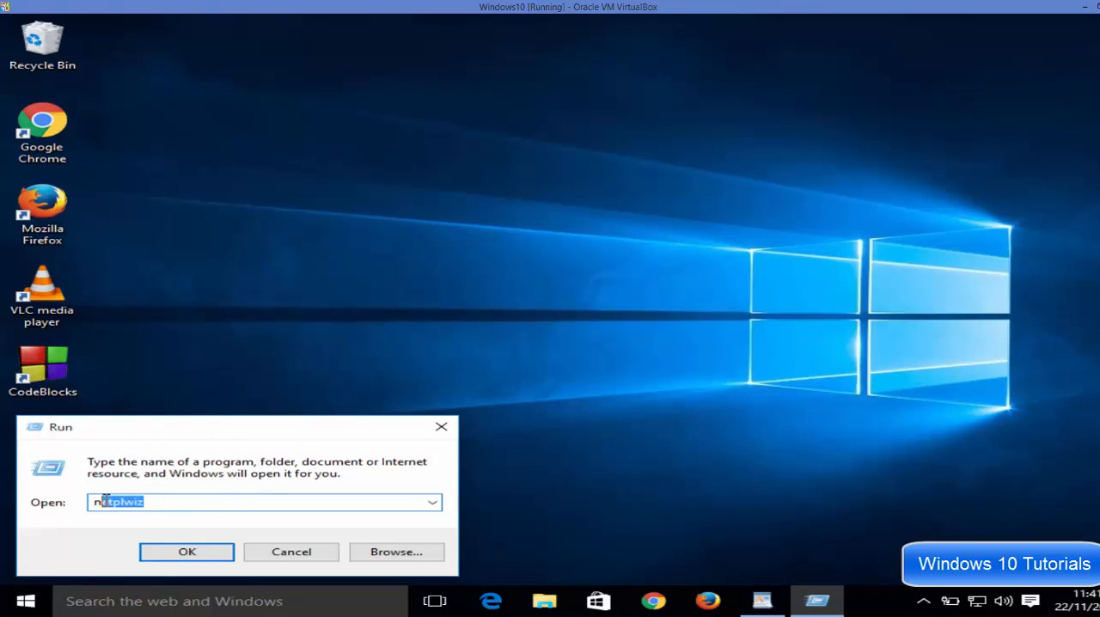
text(control userpasswords2)
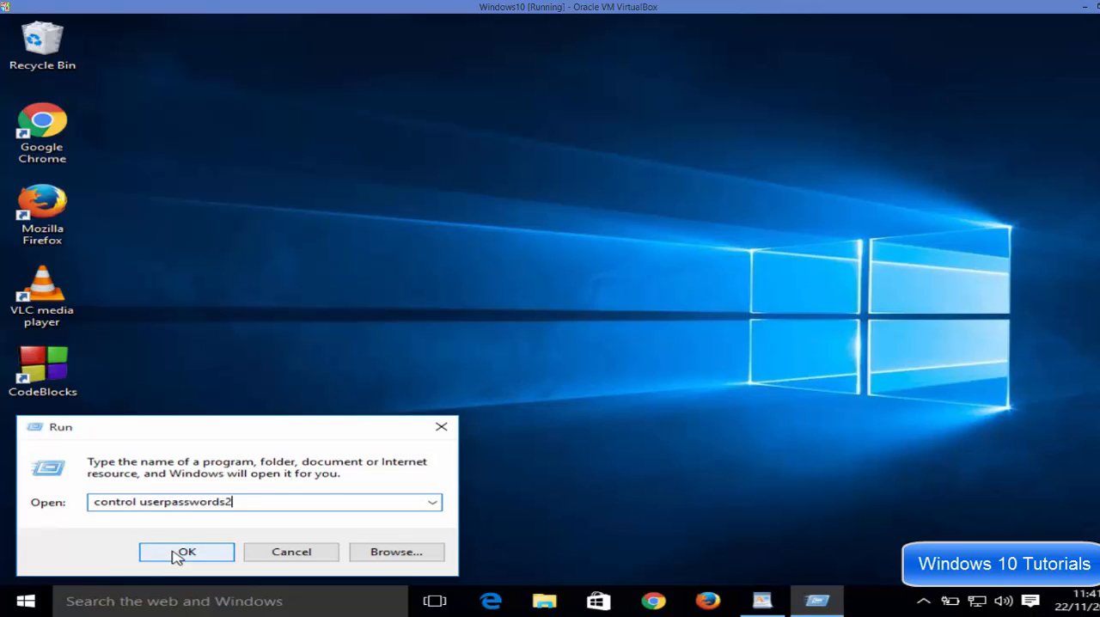
mouse_move(105, 506)
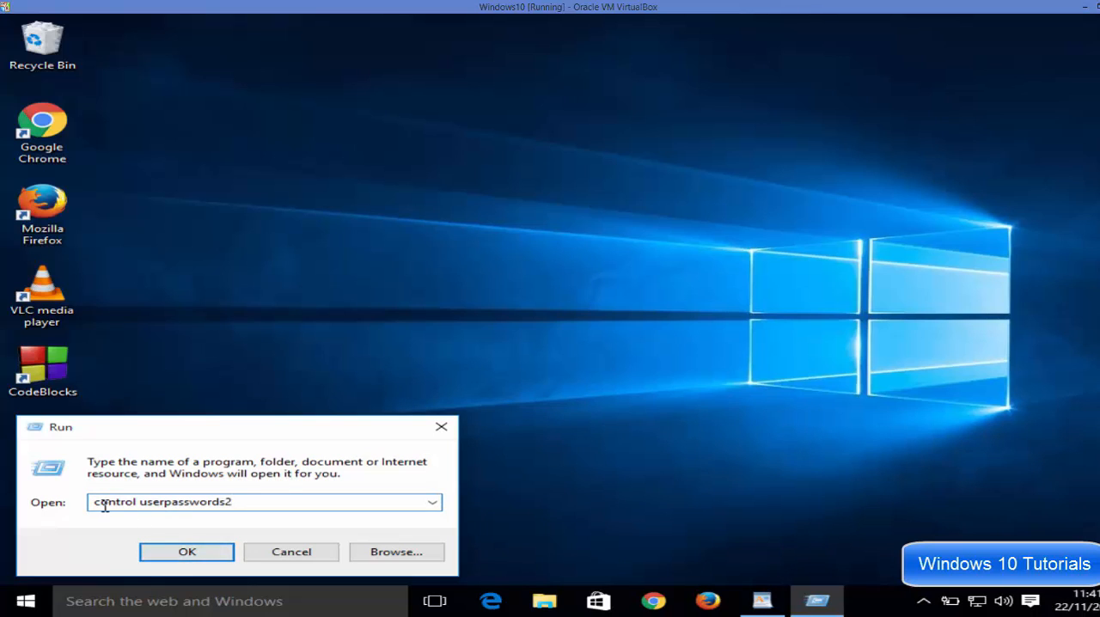
mouse_move(153, 505)
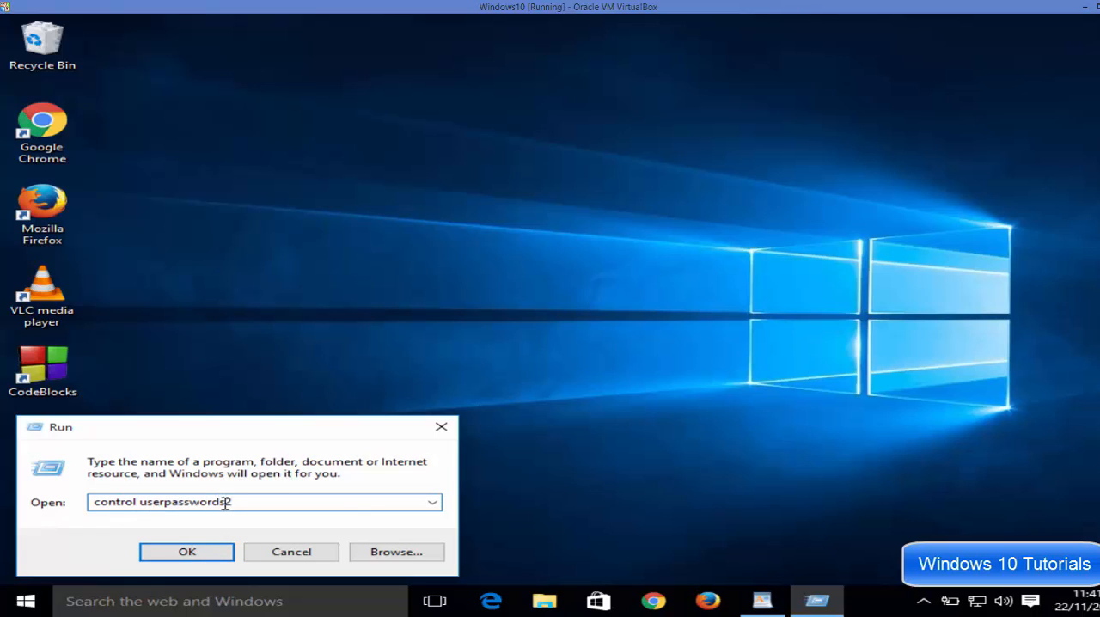
click(186, 552)
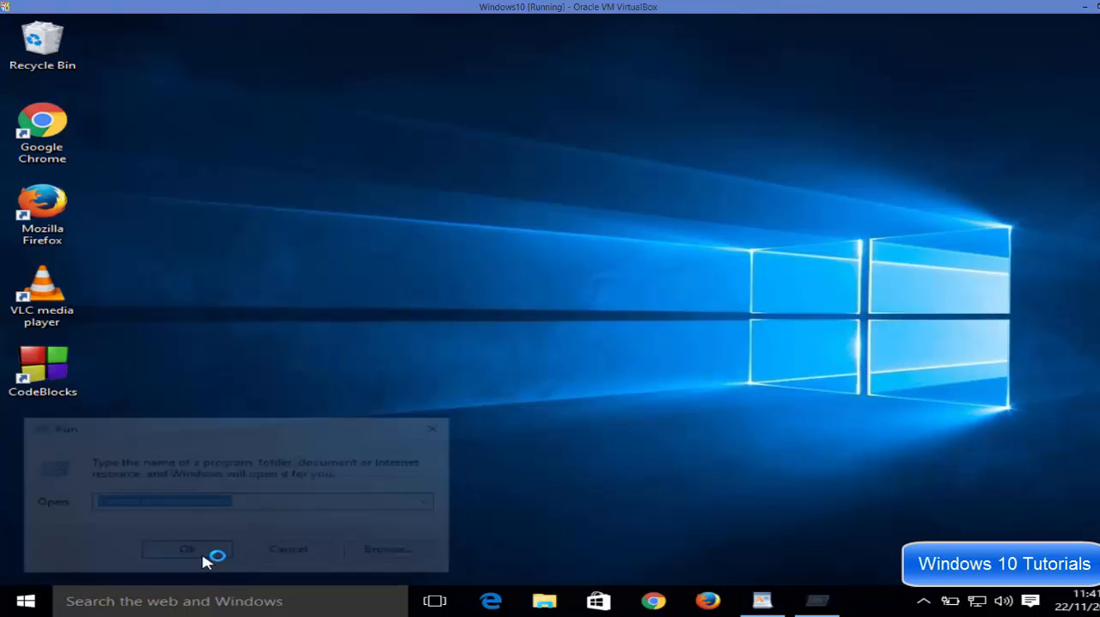
Cancel the User Accounts window listing the administrator account, leaving settings unchanged
click(187, 549)
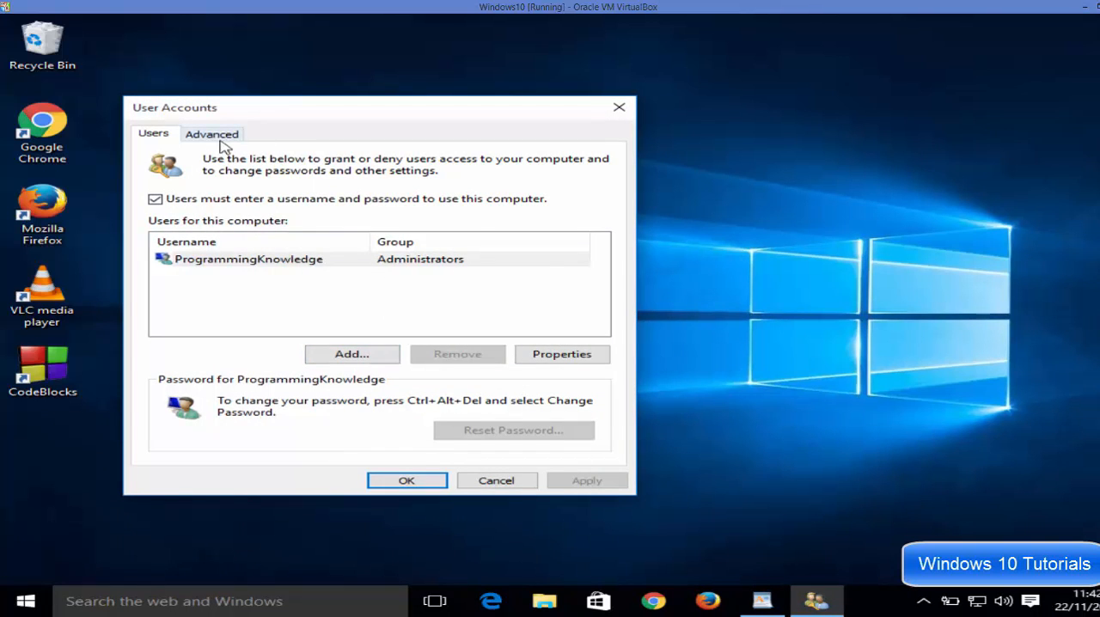
mouse_move(440, 211)
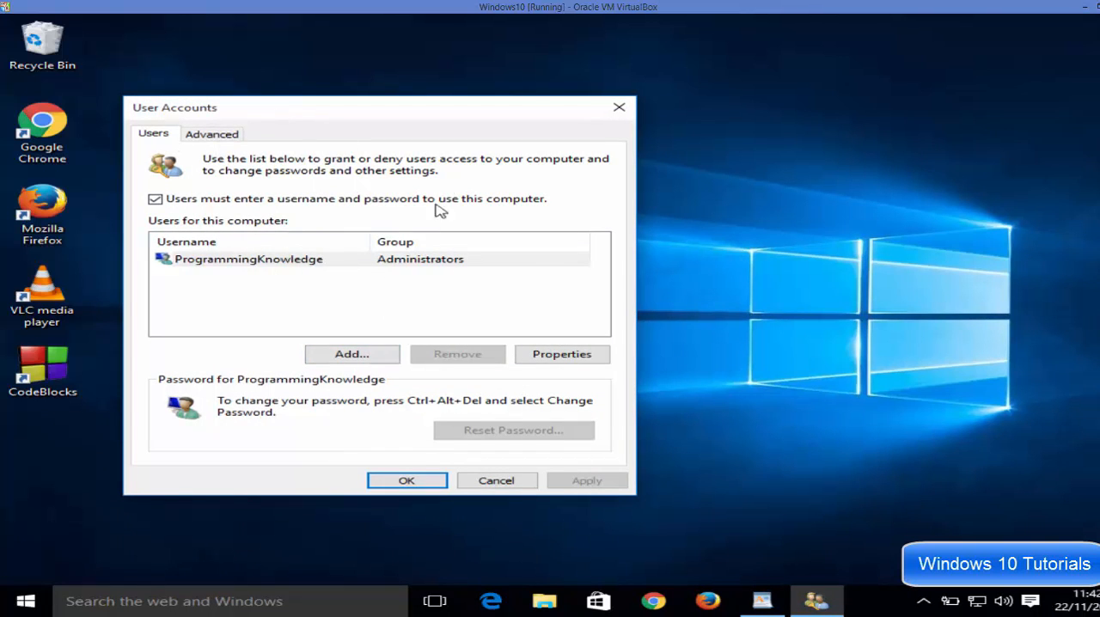
mouse_move(427, 445)
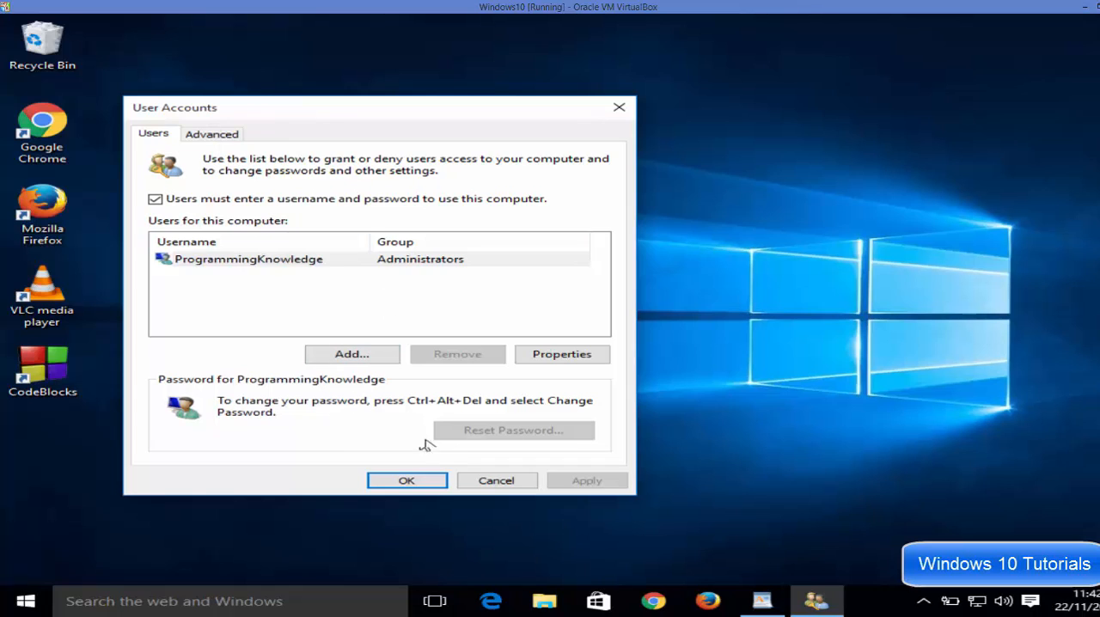
mouse_move(495, 481)
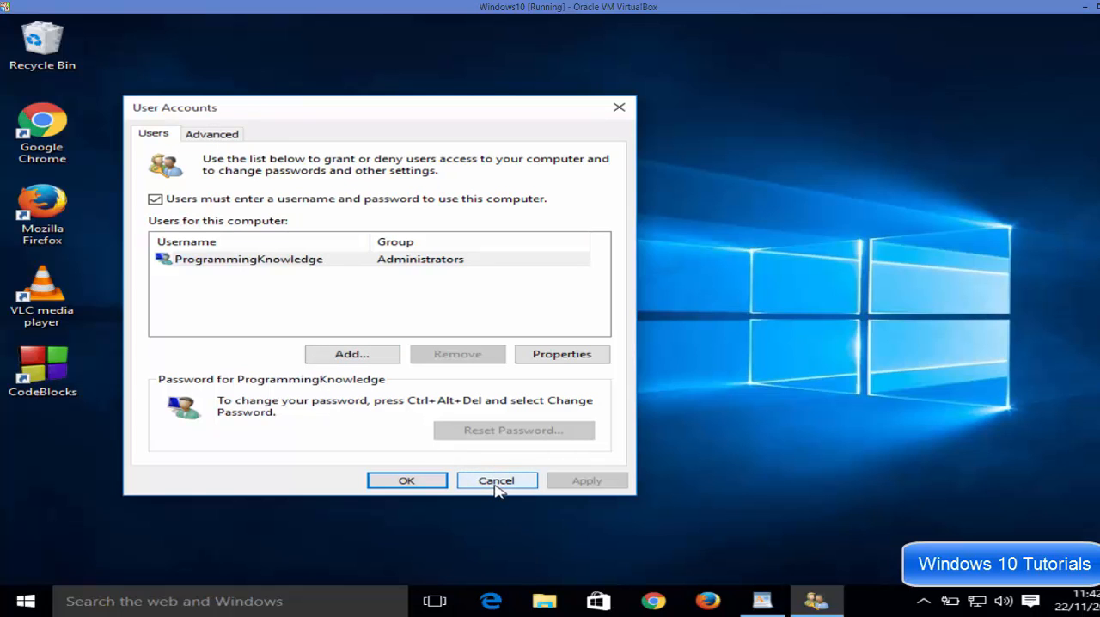
click(495, 480)
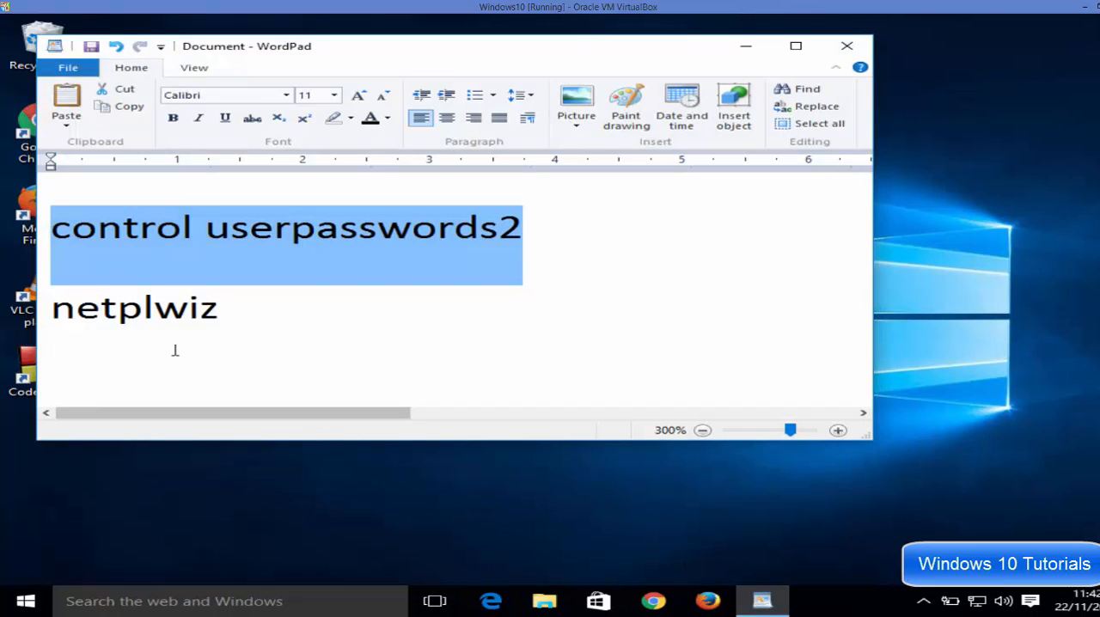
Run 'netplwiz', taken from the WordPad notes, to reopen User Accounts
double_click(134, 307)
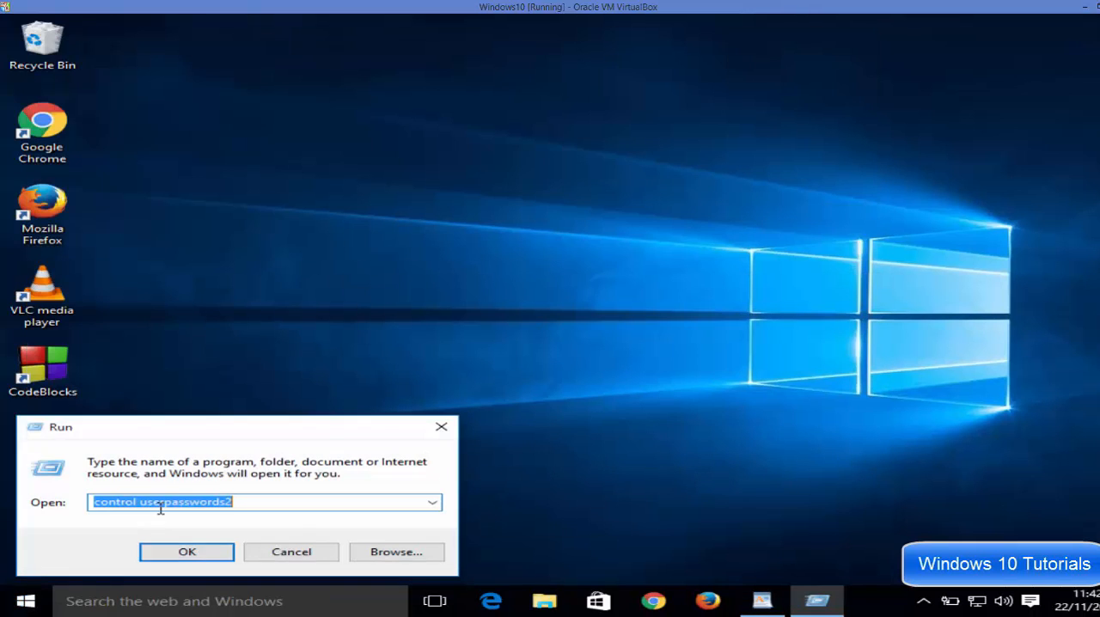
text(netplwiz)
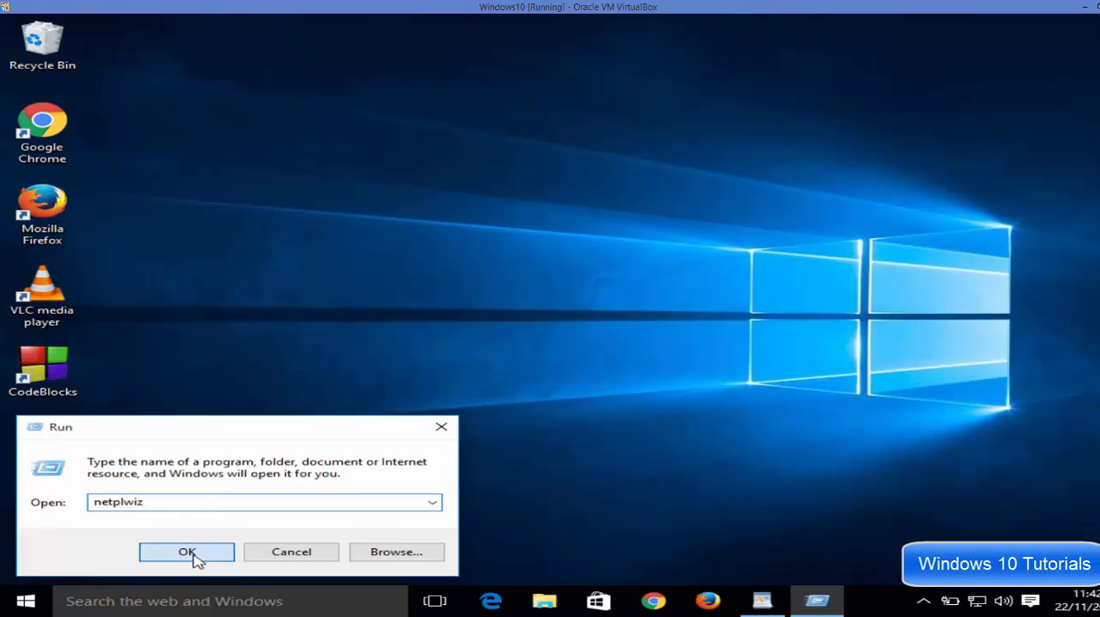
click(186, 551)
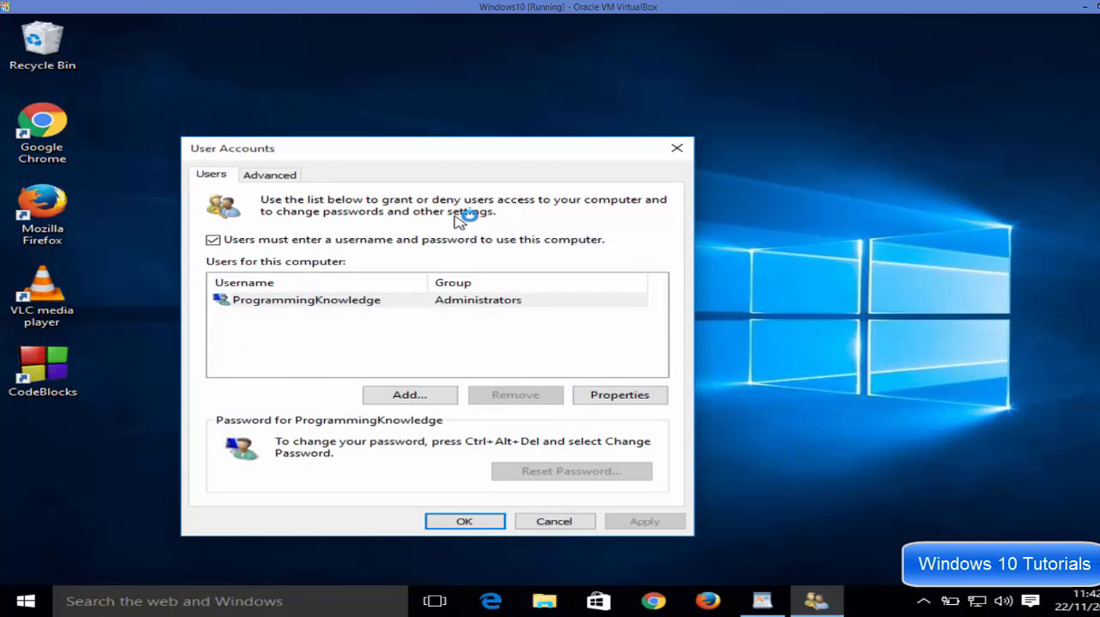
mouse_move(275, 249)
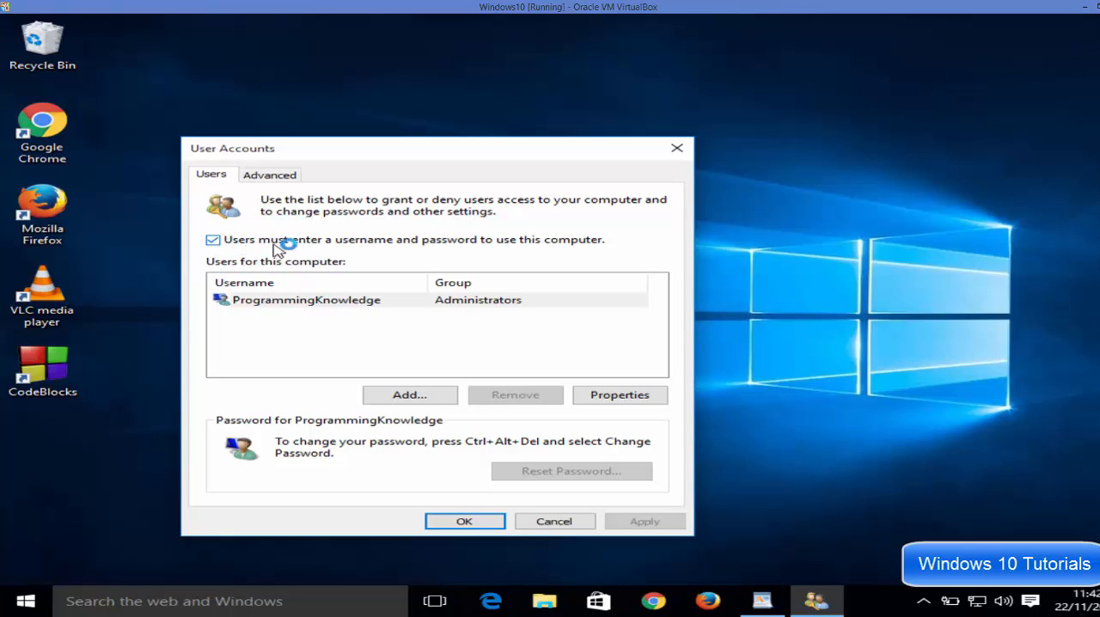
mouse_move(320, 248)
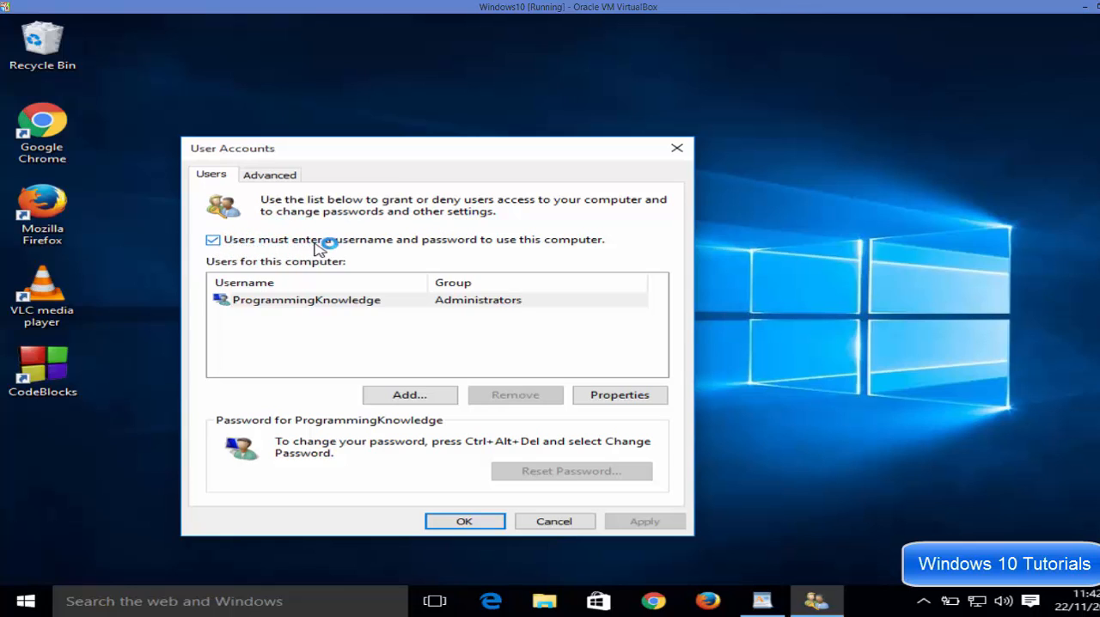
mouse_move(473, 255)
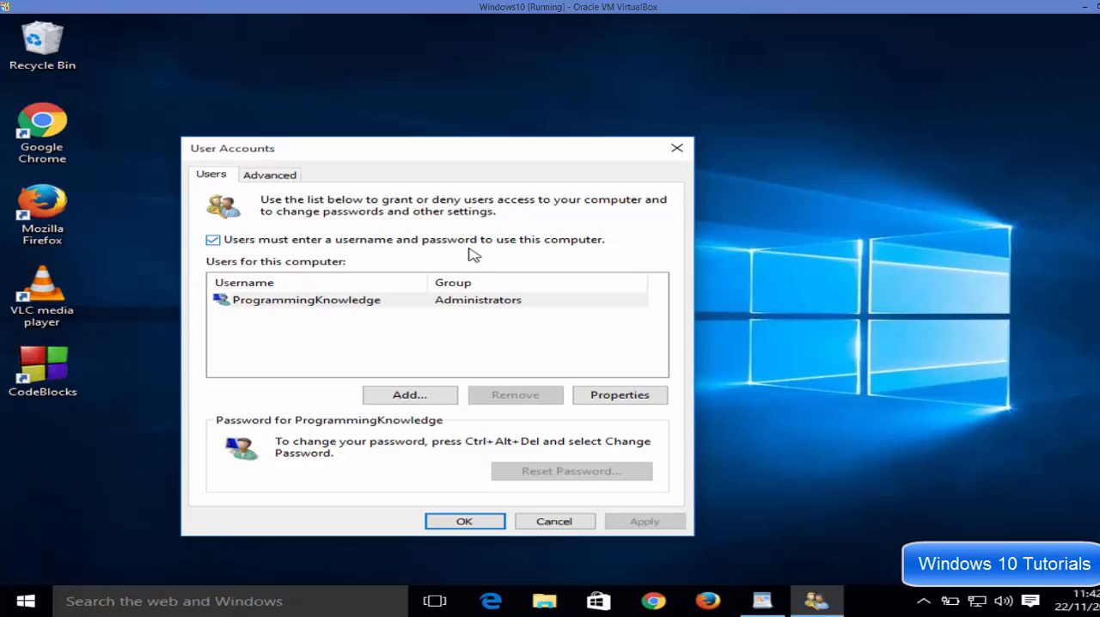
mouse_move(536, 250)
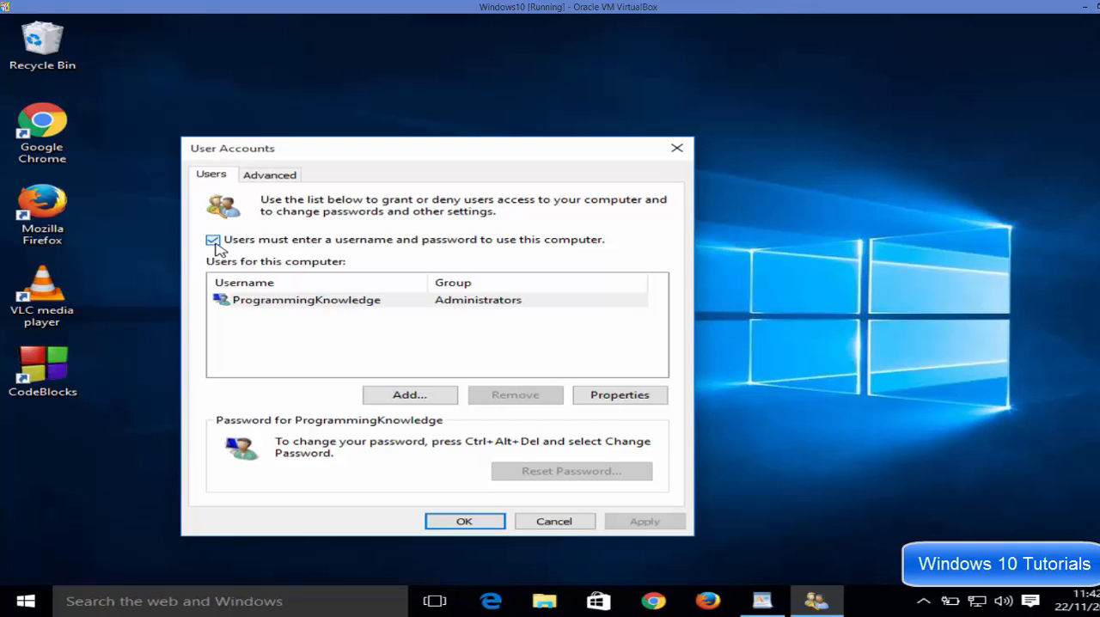
Untick 'Users must enter a username and password' and apply the change
click(212, 240)
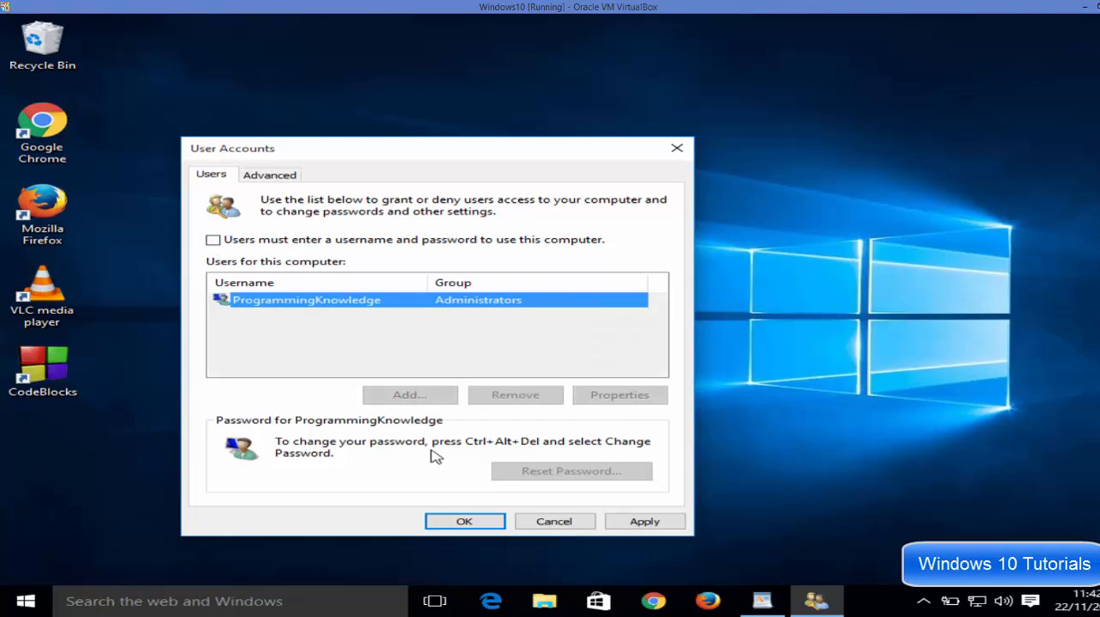
click(643, 521)
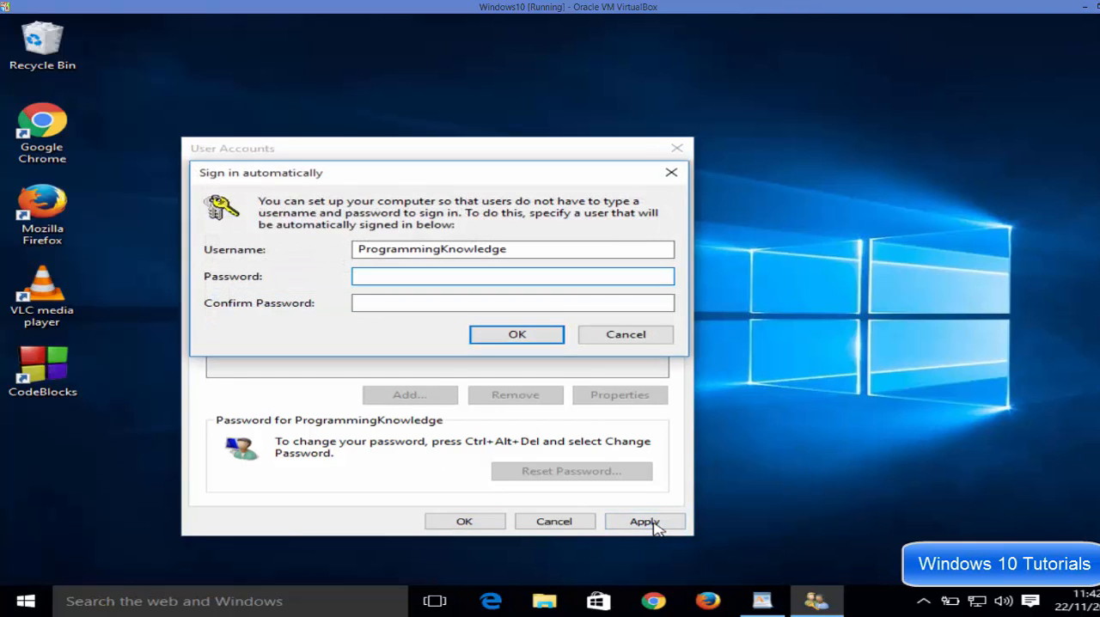
Enter and confirm the account password for automatic sign-in, then save User Accounts
click(512, 275)
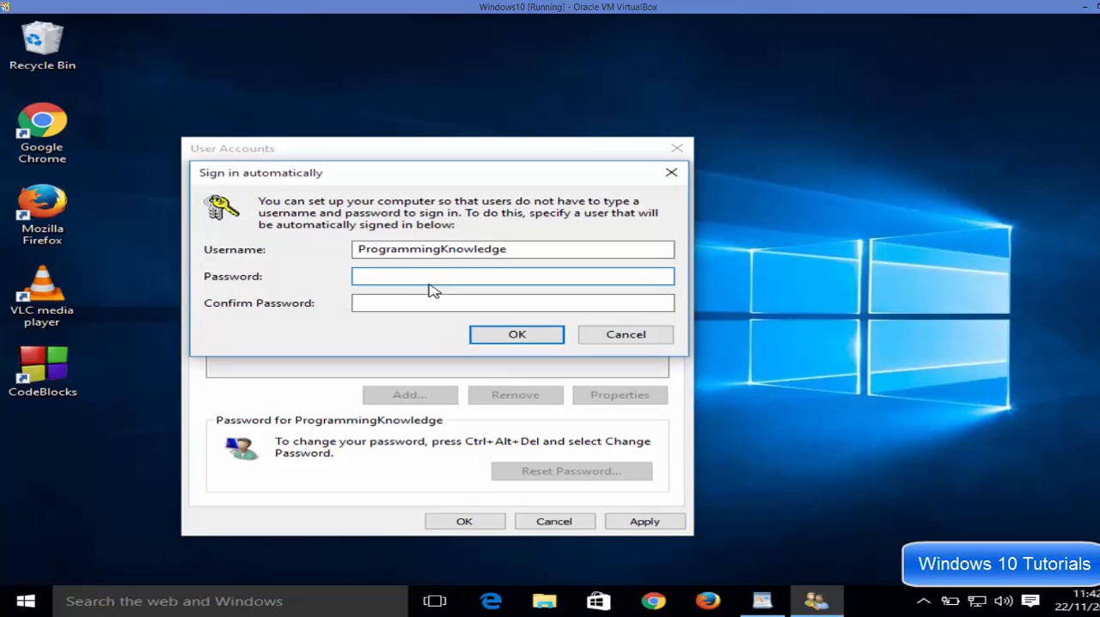
click(512, 275)
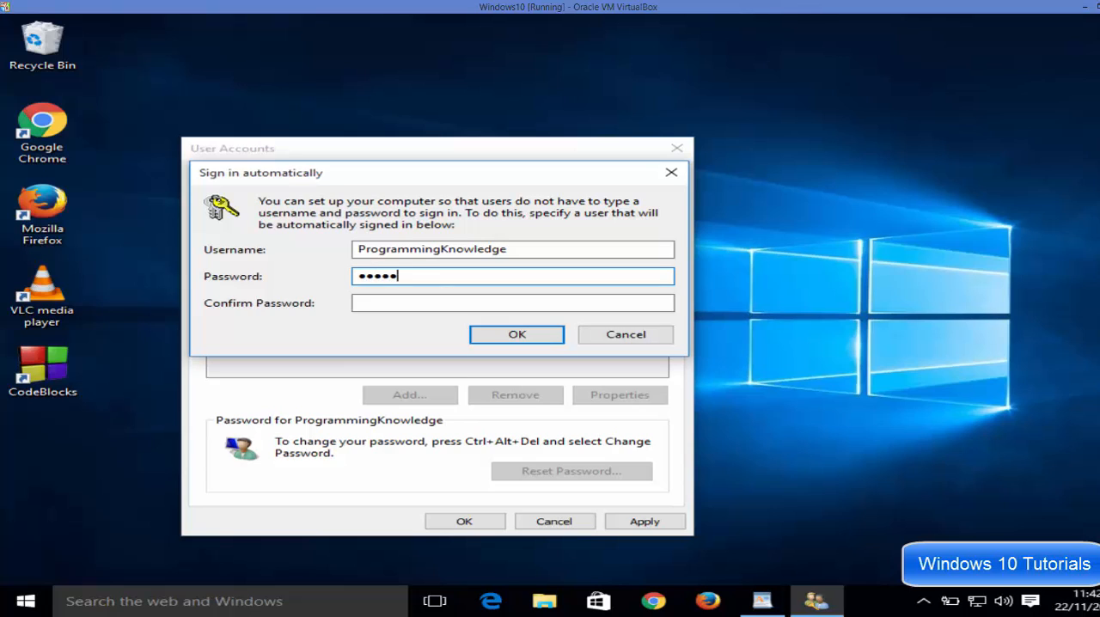
click(512, 302)
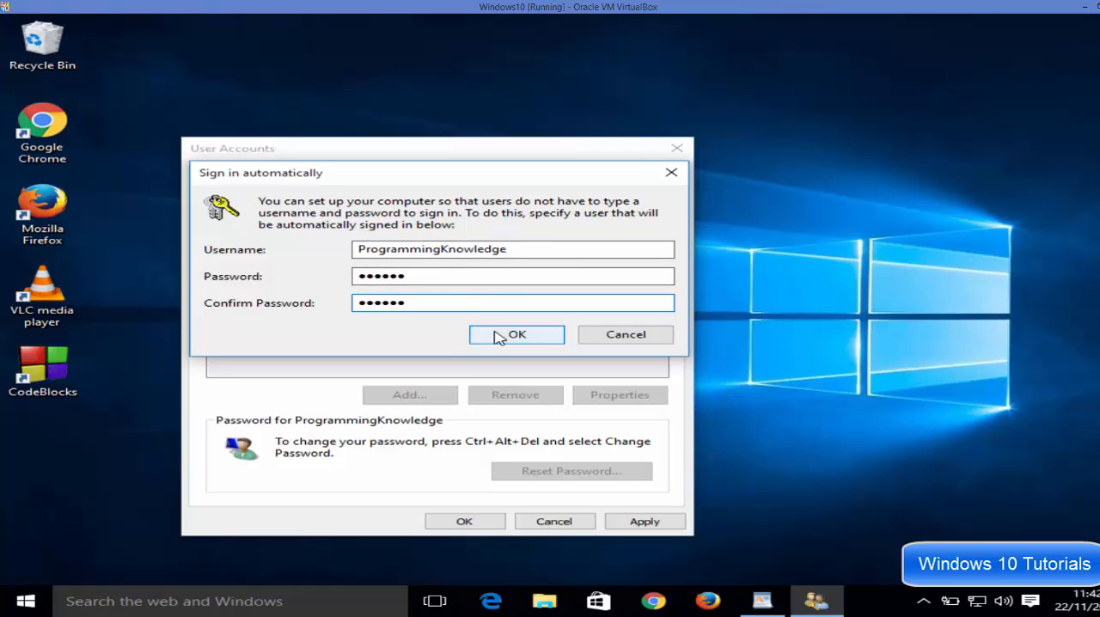
click(515, 334)
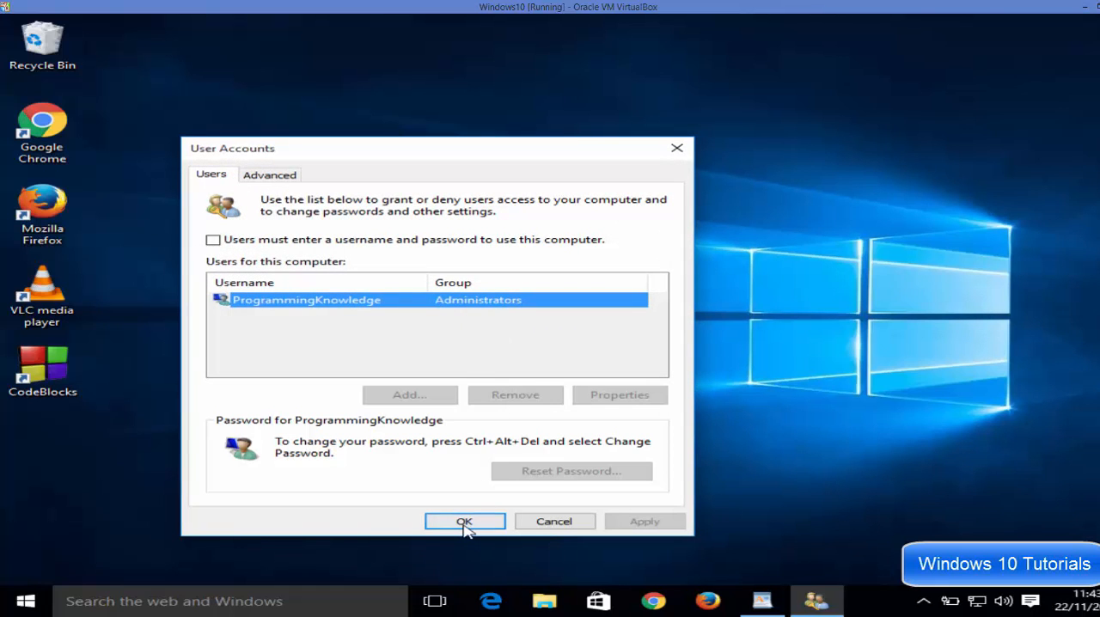
click(464, 521)
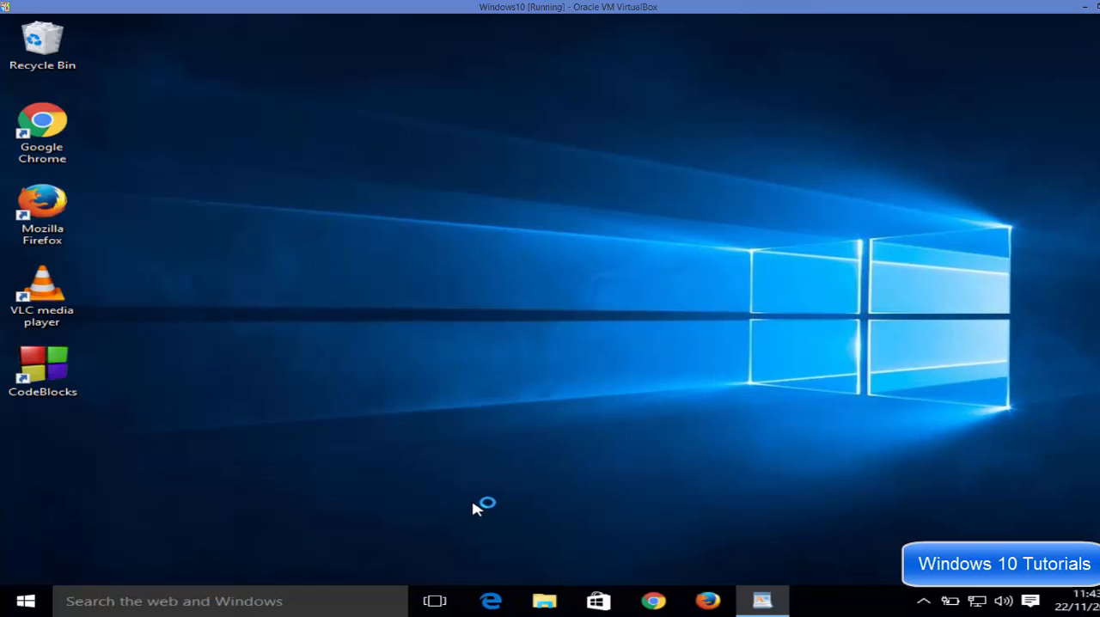
mouse_move(473, 479)
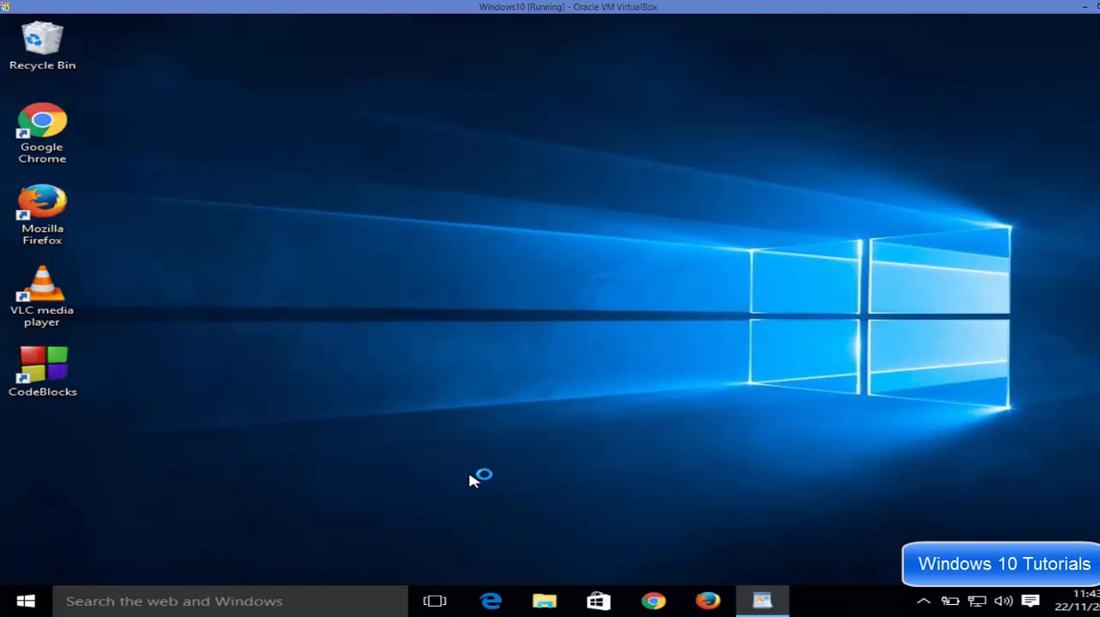
mouse_move(396, 381)
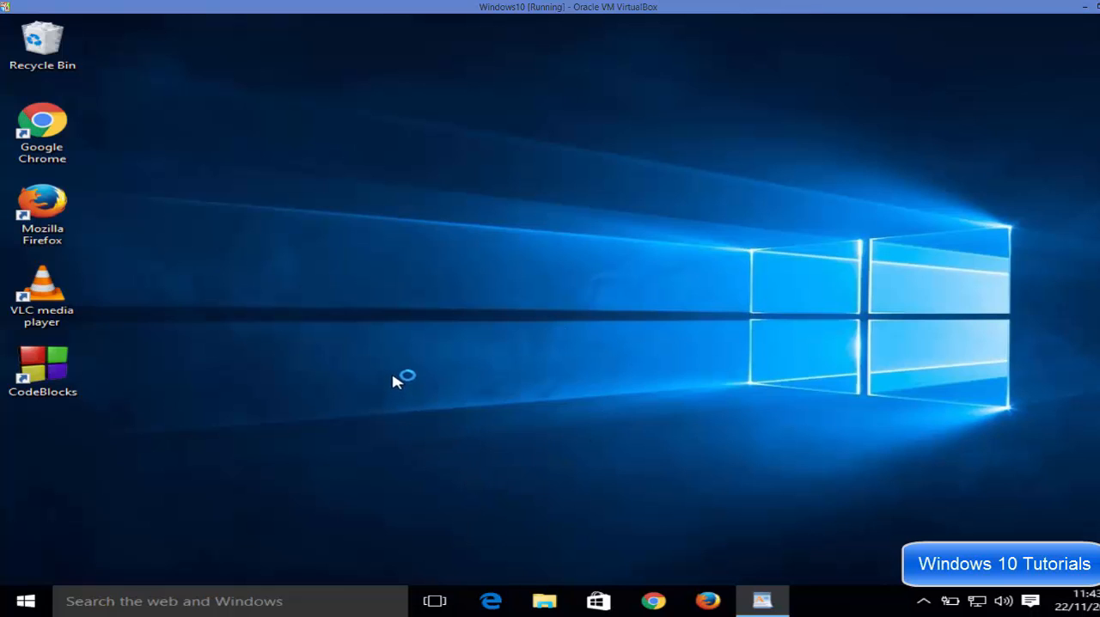
mouse_move(301, 450)
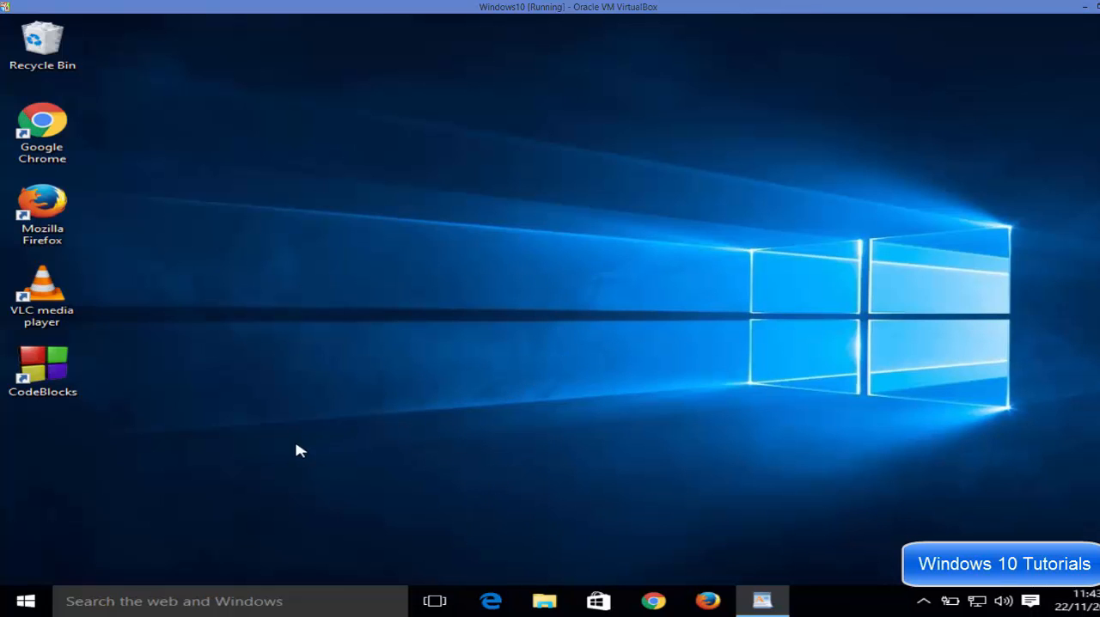
Restart Windows from the Start menu's Power options, overriding the open WordPad document
click(24, 600)
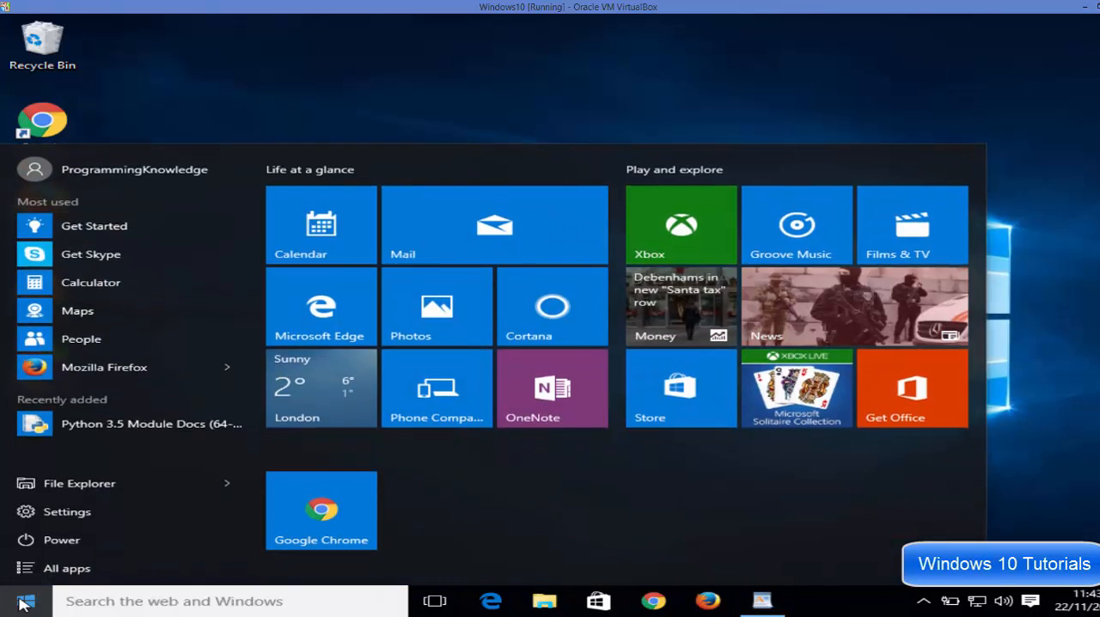
click(61, 539)
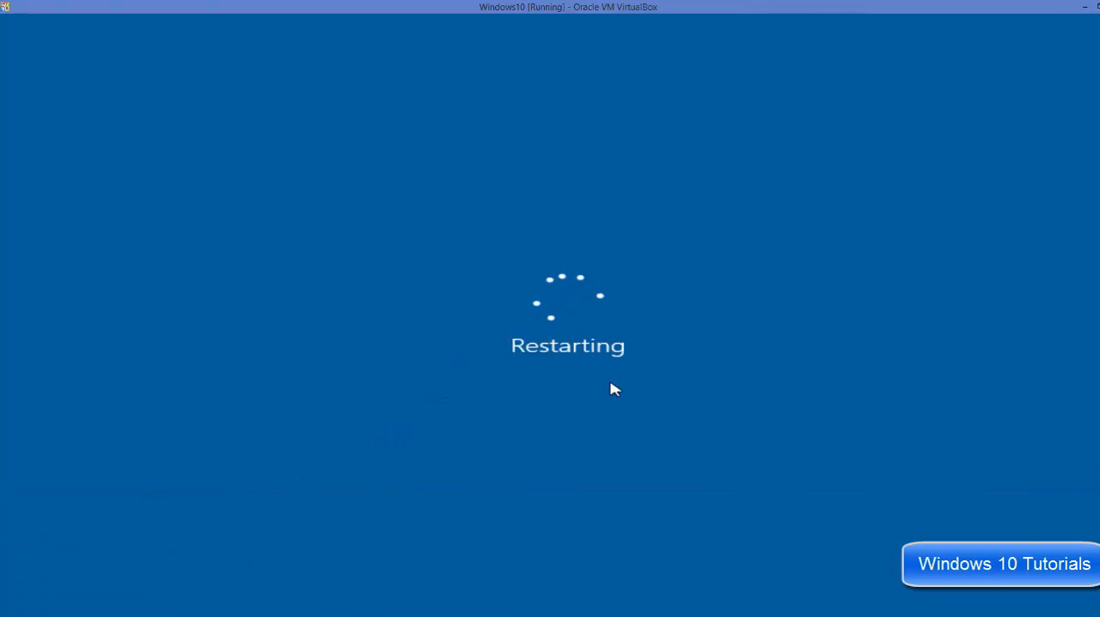
mouse_move(601, 376)
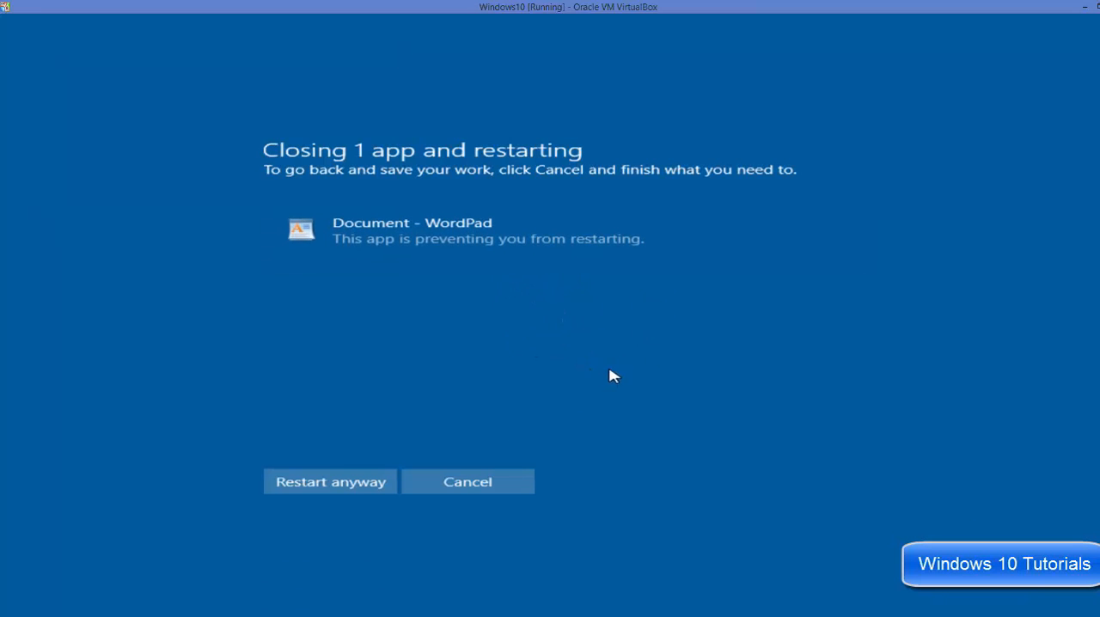
mouse_move(455, 256)
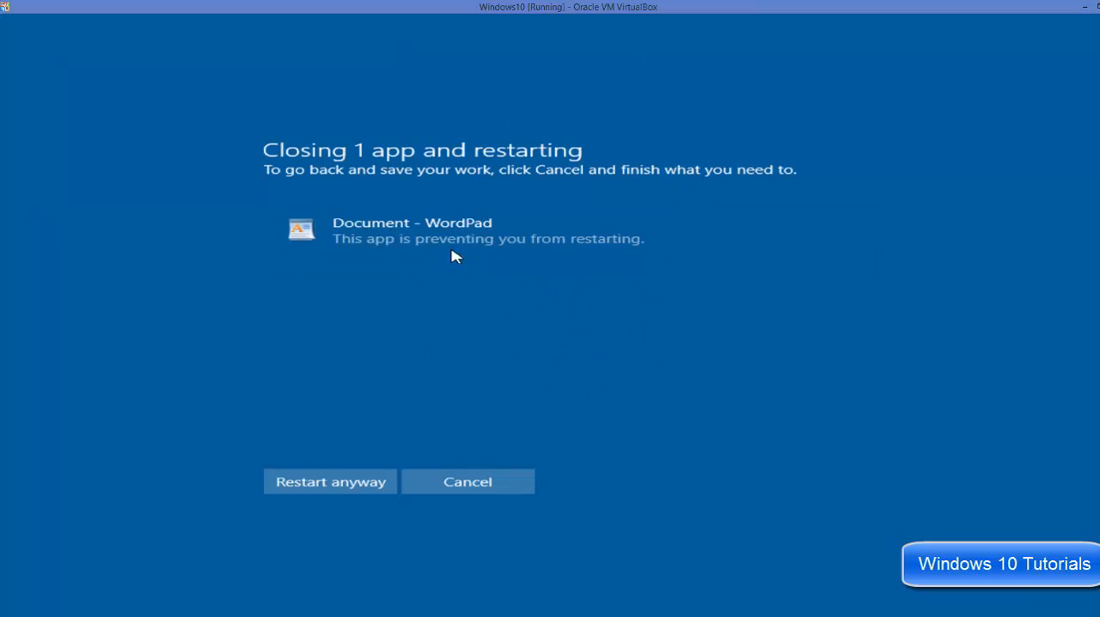
mouse_move(320, 477)
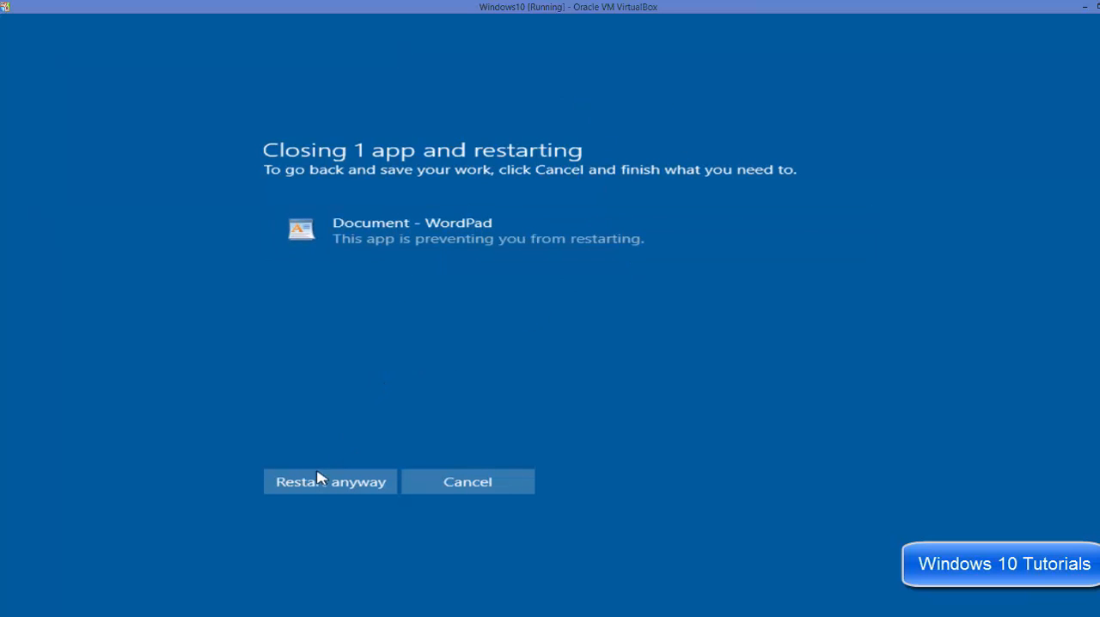
click(330, 481)
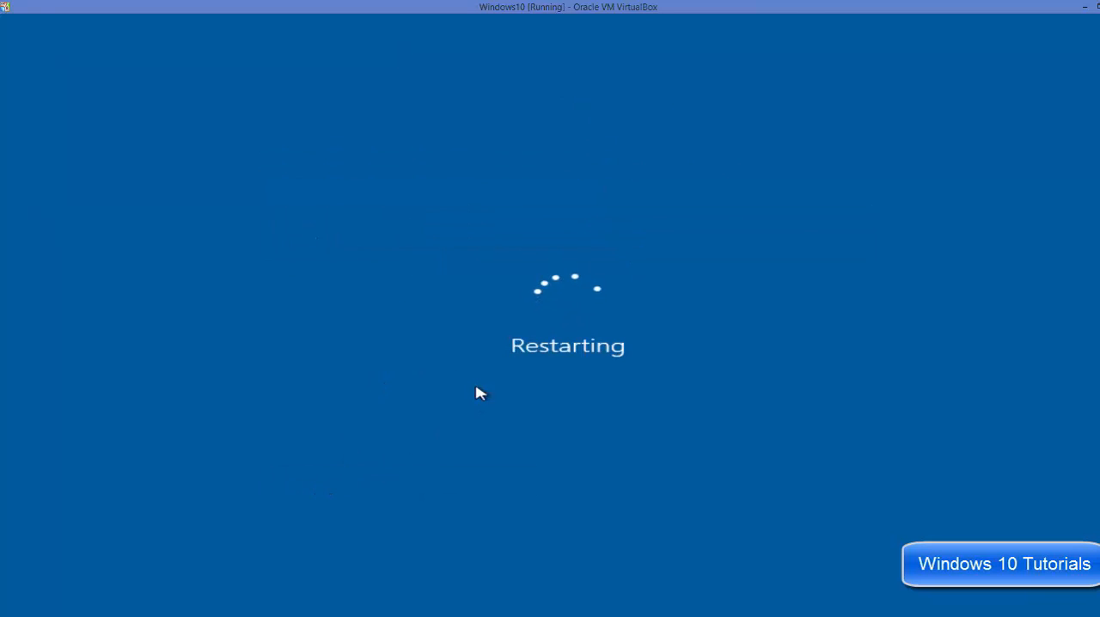
mouse_move(491, 367)
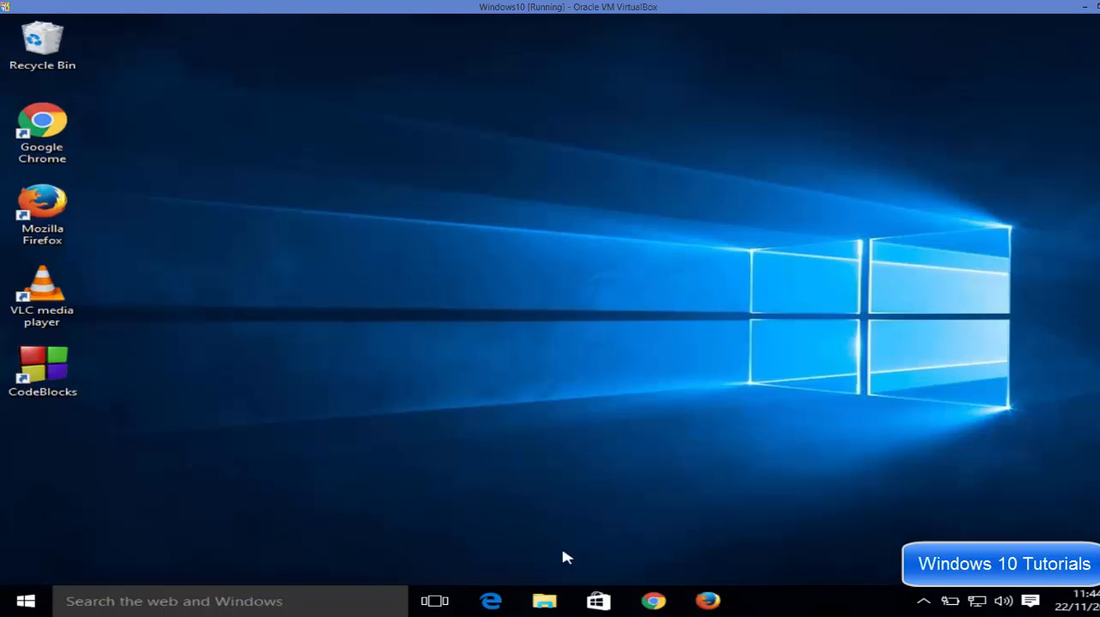
mouse_move(396, 454)
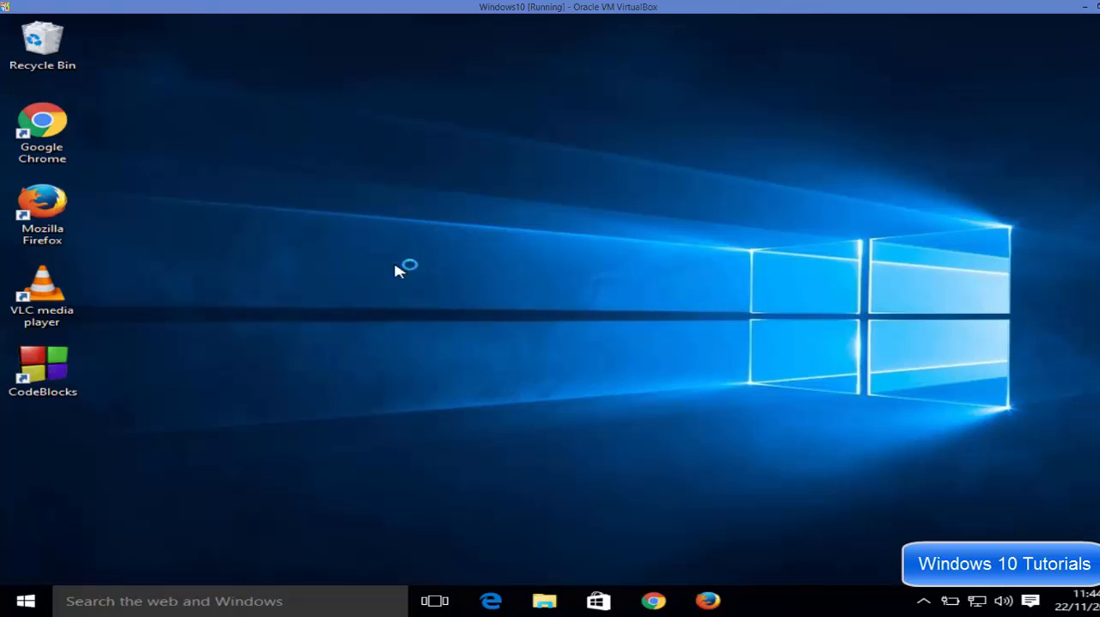
mouse_move(305, 338)
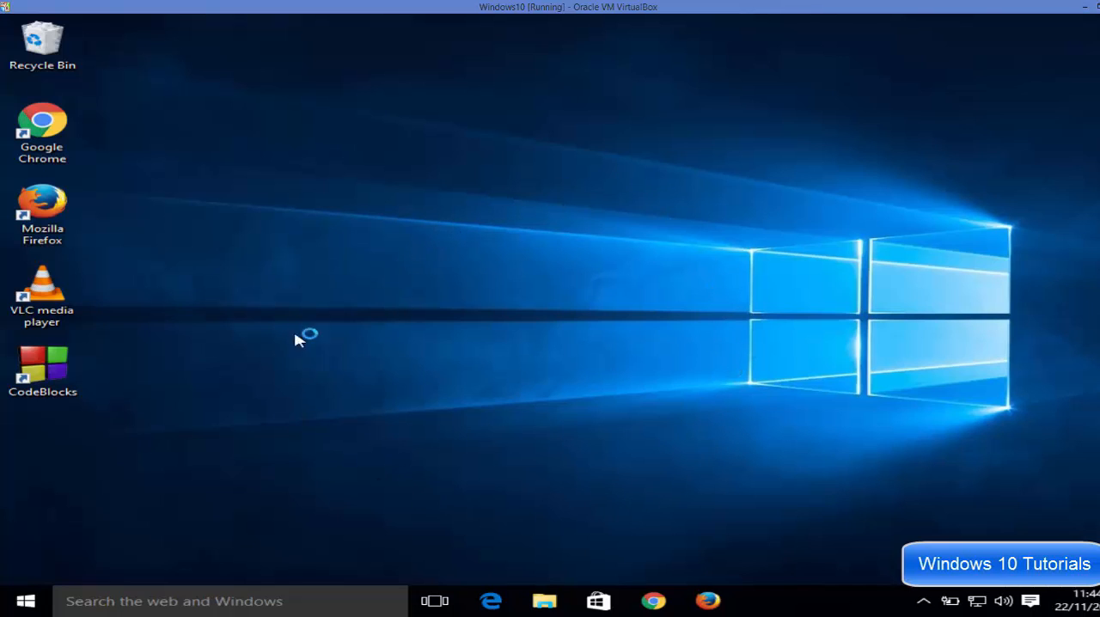
mouse_move(687, 263)
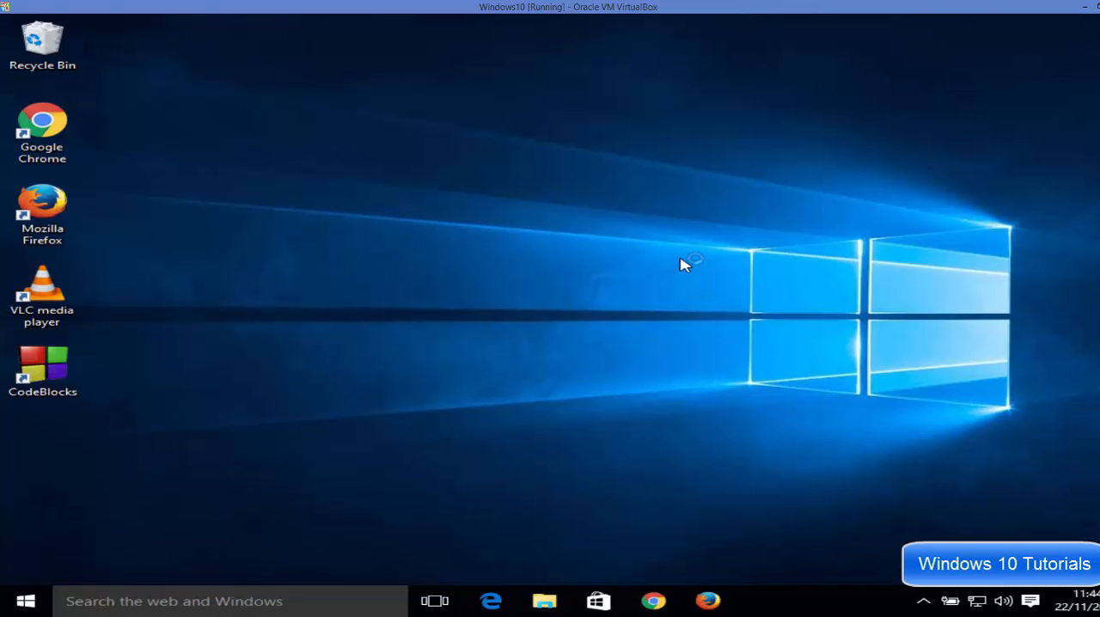
mouse_move(737, 239)
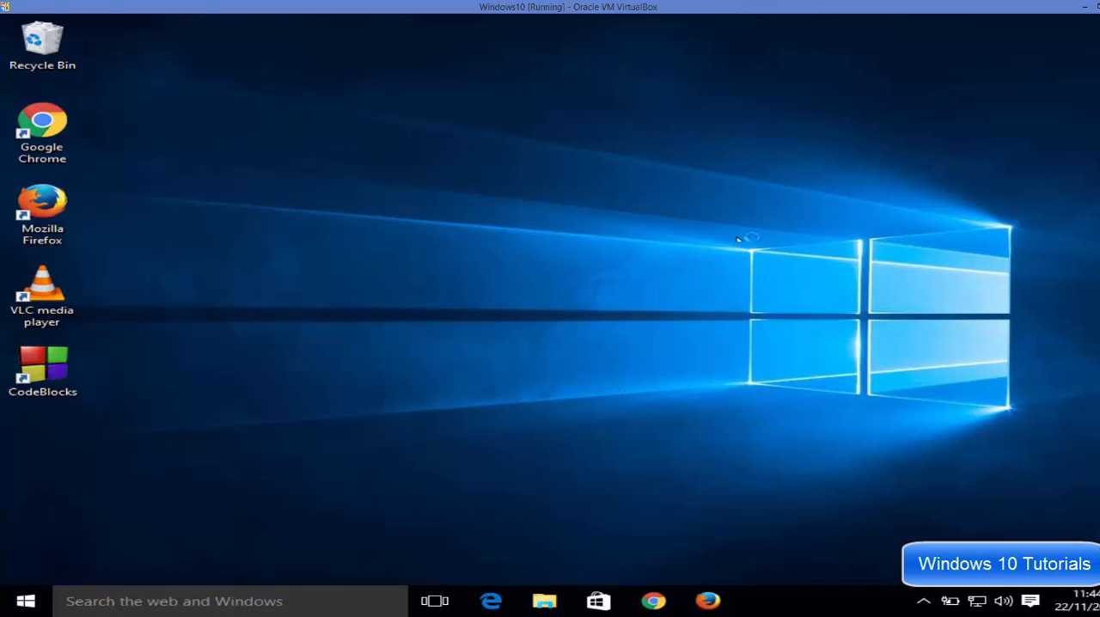
mouse_move(451, 185)
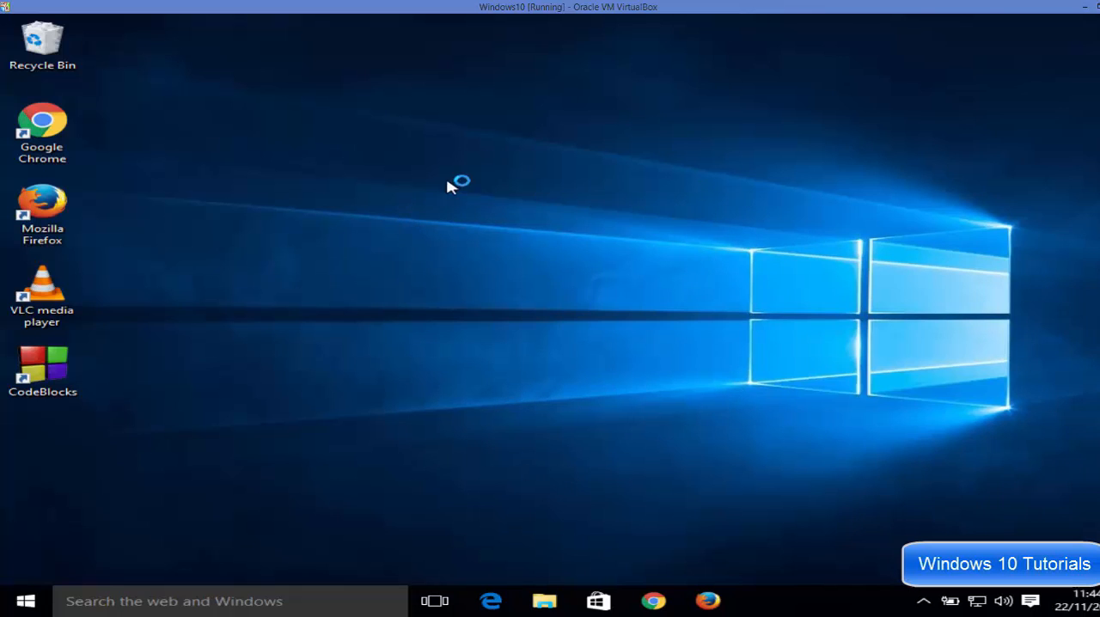
mouse_move(687, 210)
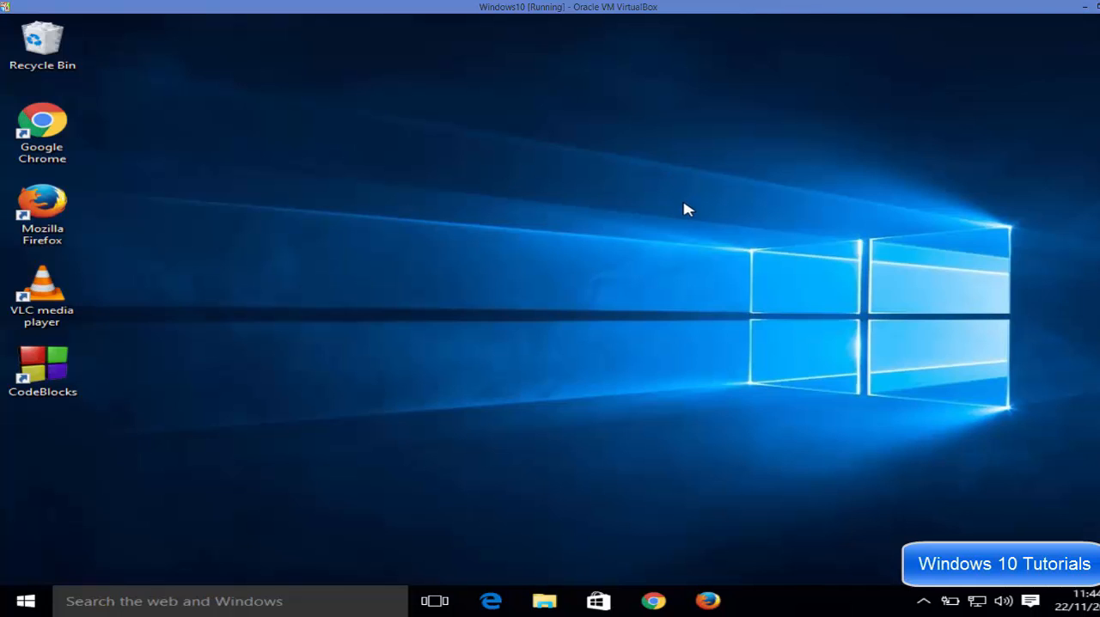
mouse_move(478, 368)
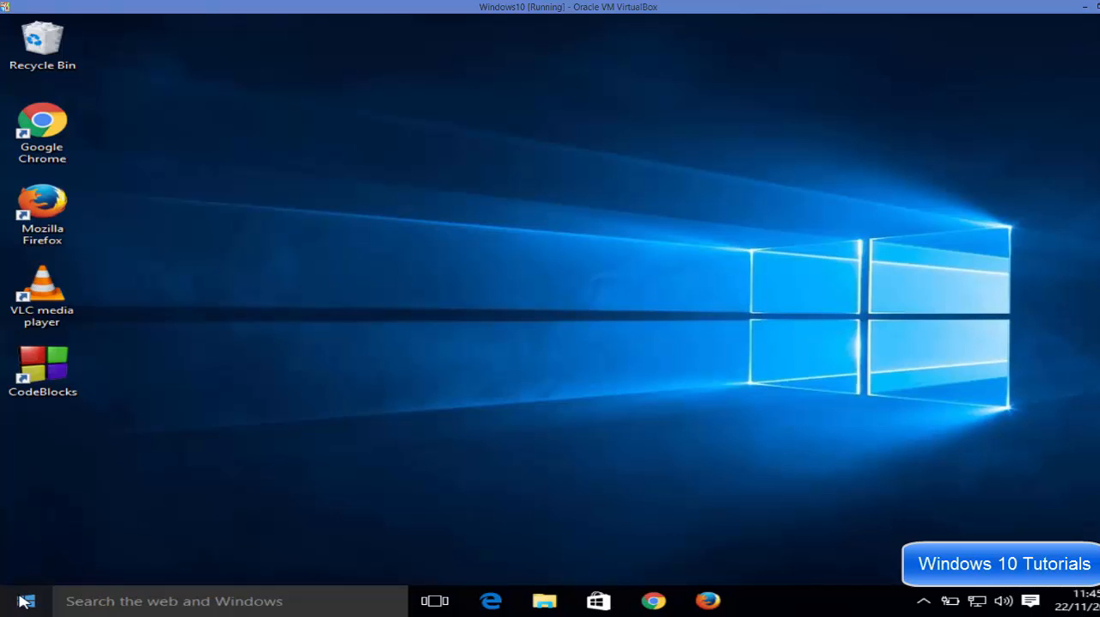
Run netplwiz, tick 'Users must enter a user name and password' again, and confirm
right_click(13, 600)
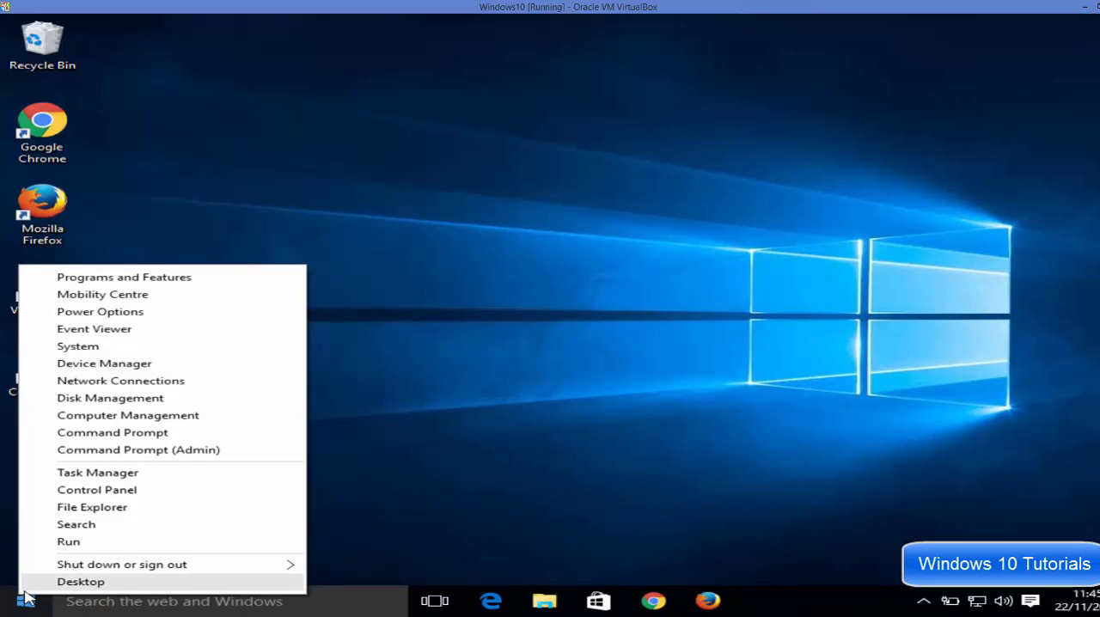
click(68, 541)
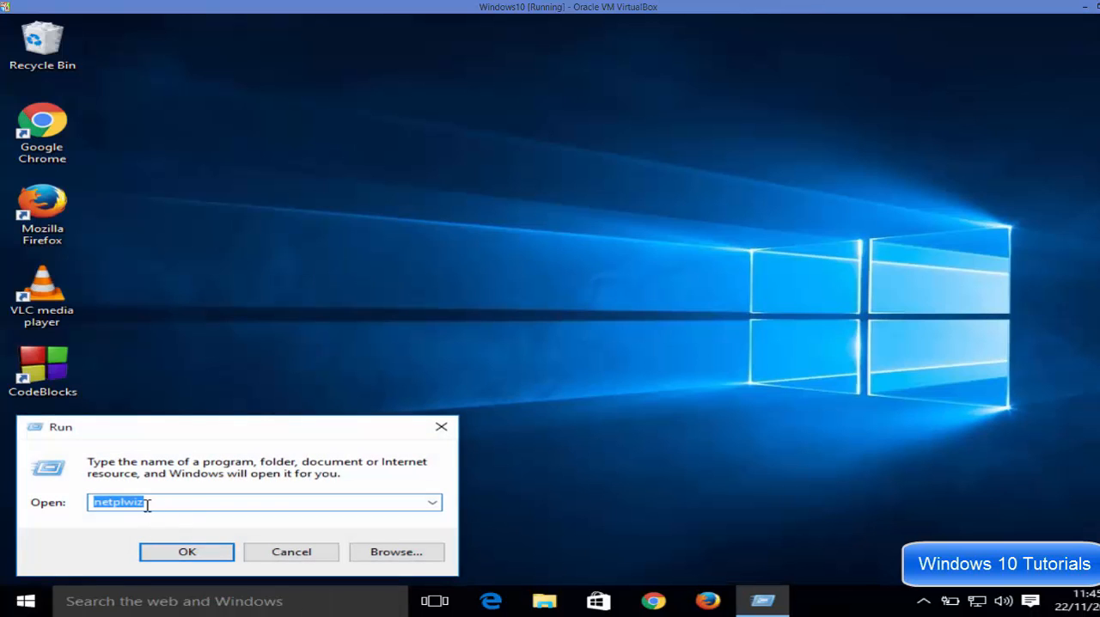
click(186, 552)
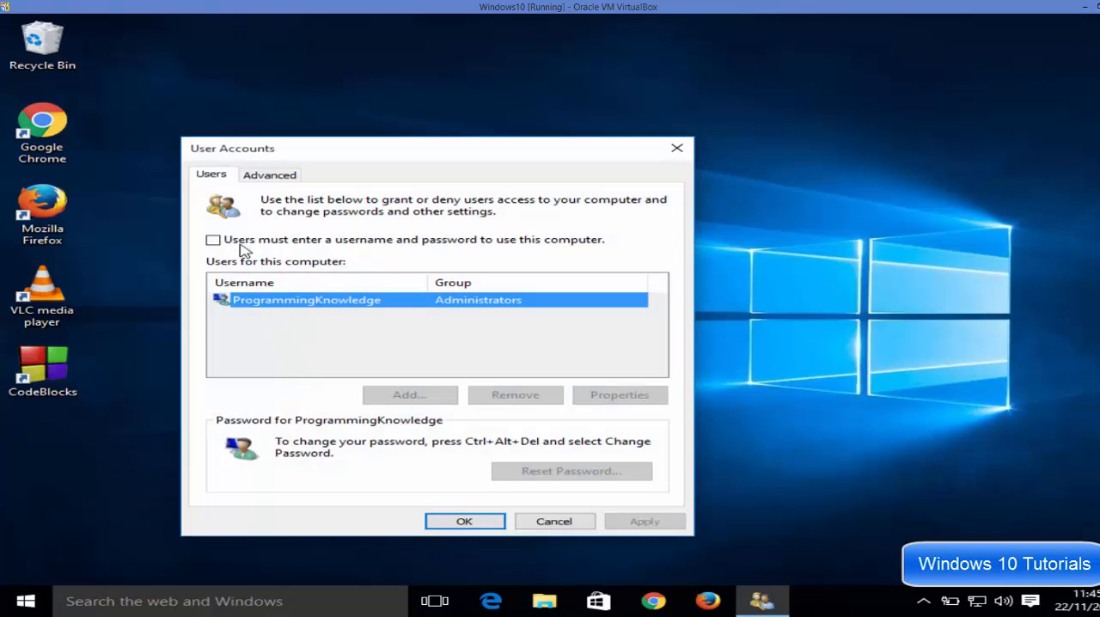
click(212, 240)
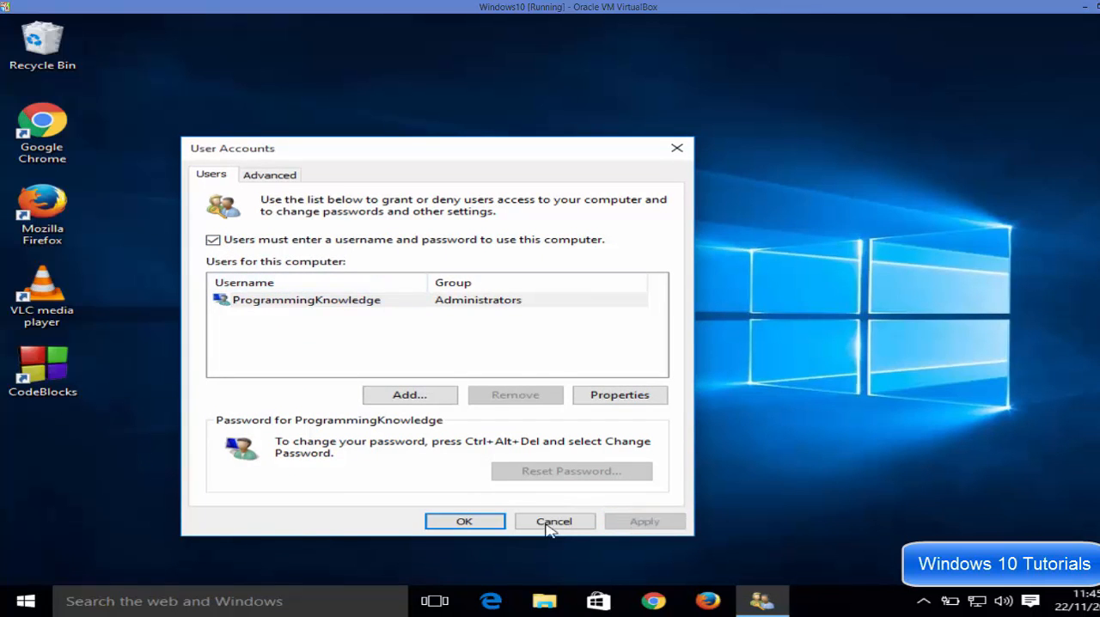
click(553, 521)
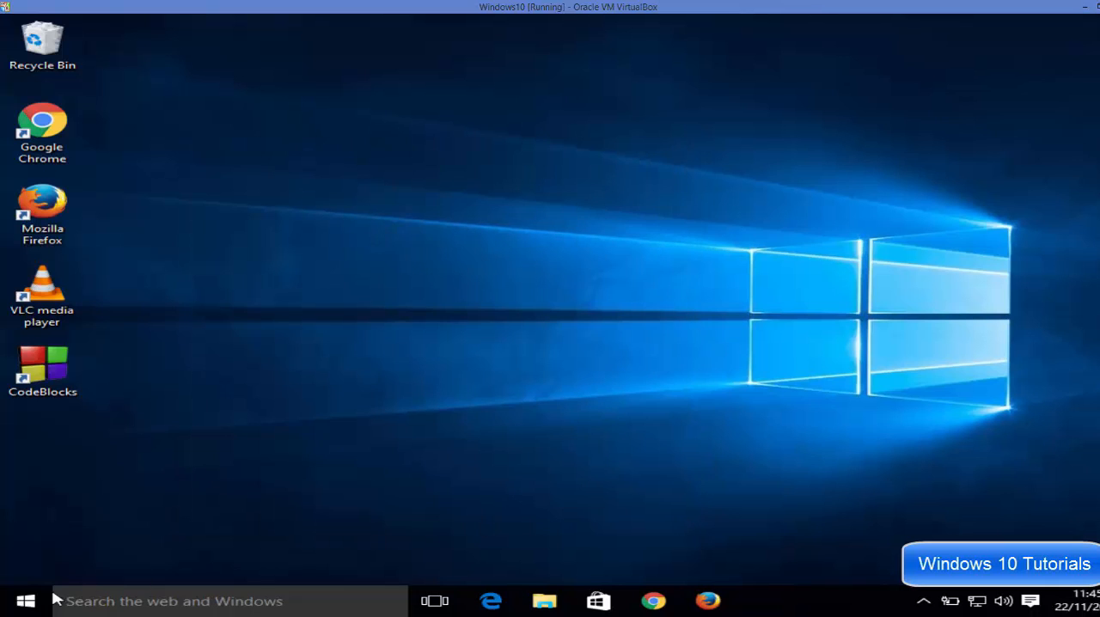
Restart Windows a second time through Start, Power, Restart
click(24, 600)
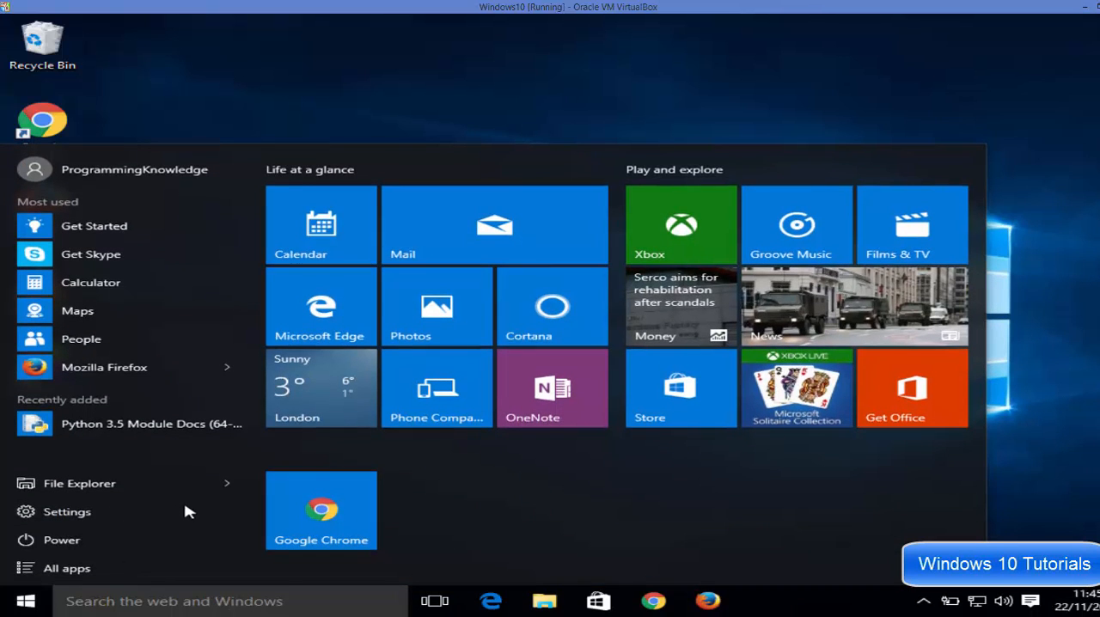
mouse_move(129, 540)
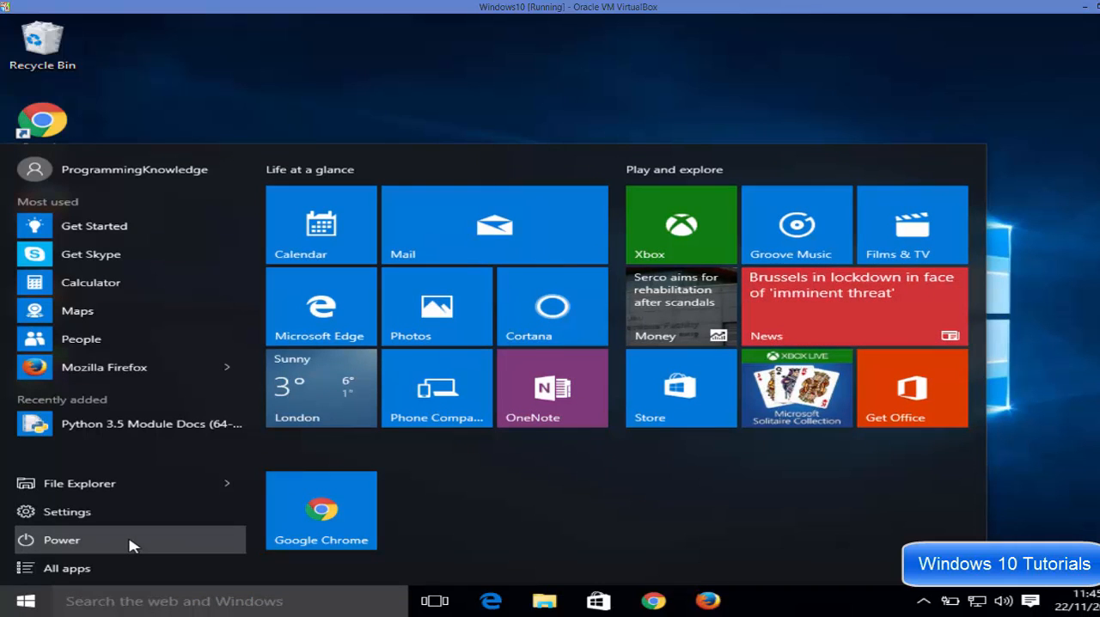
click(61, 540)
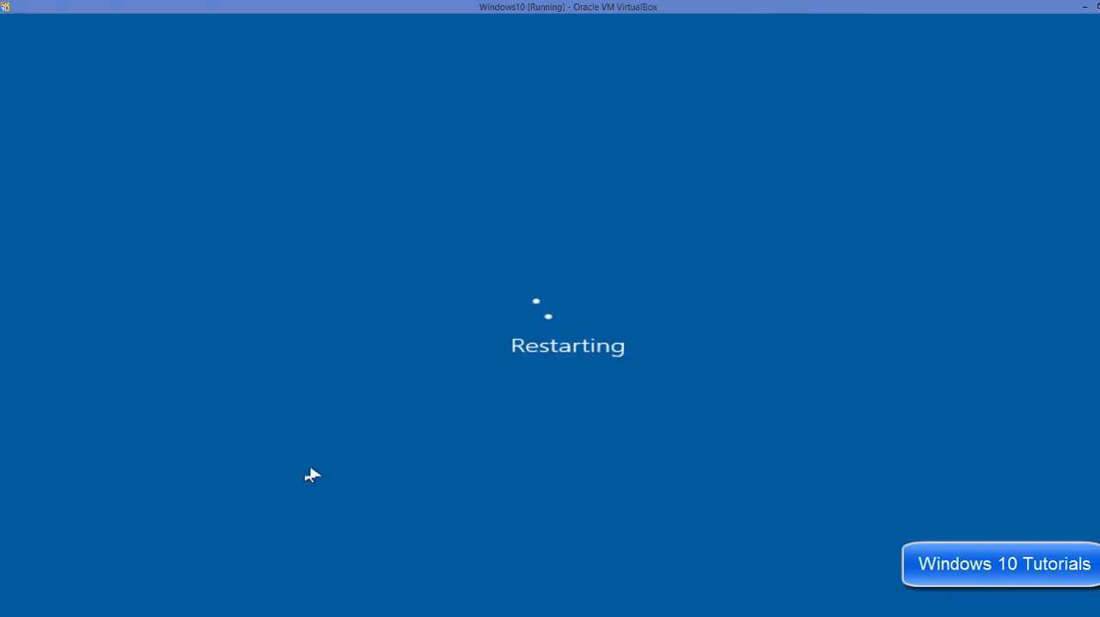
mouse_move(384, 466)
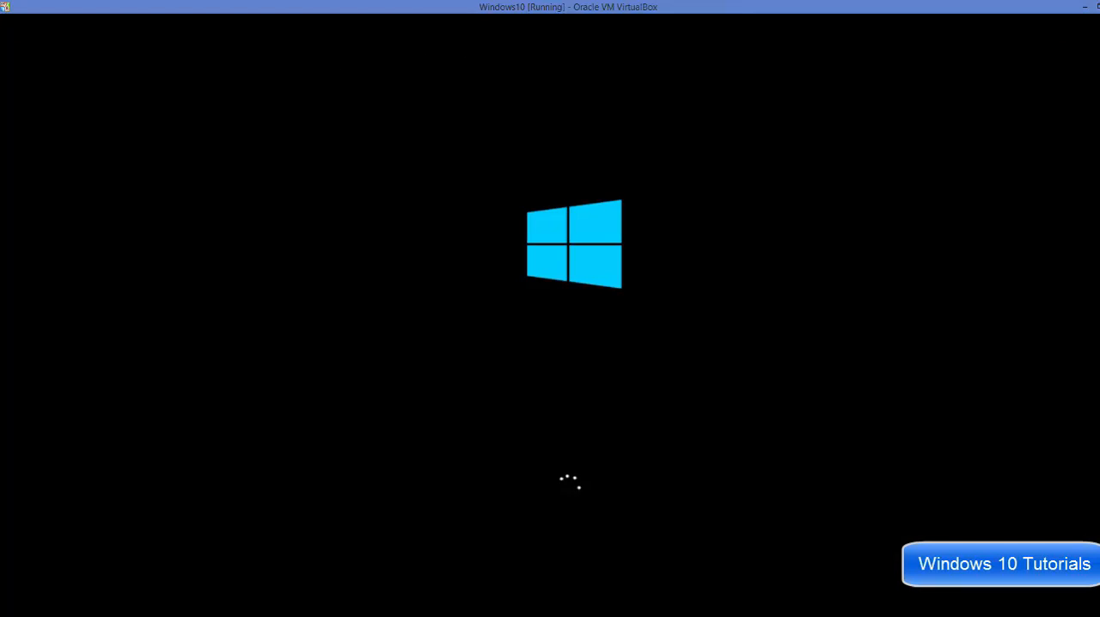
mouse_move(884, 285)
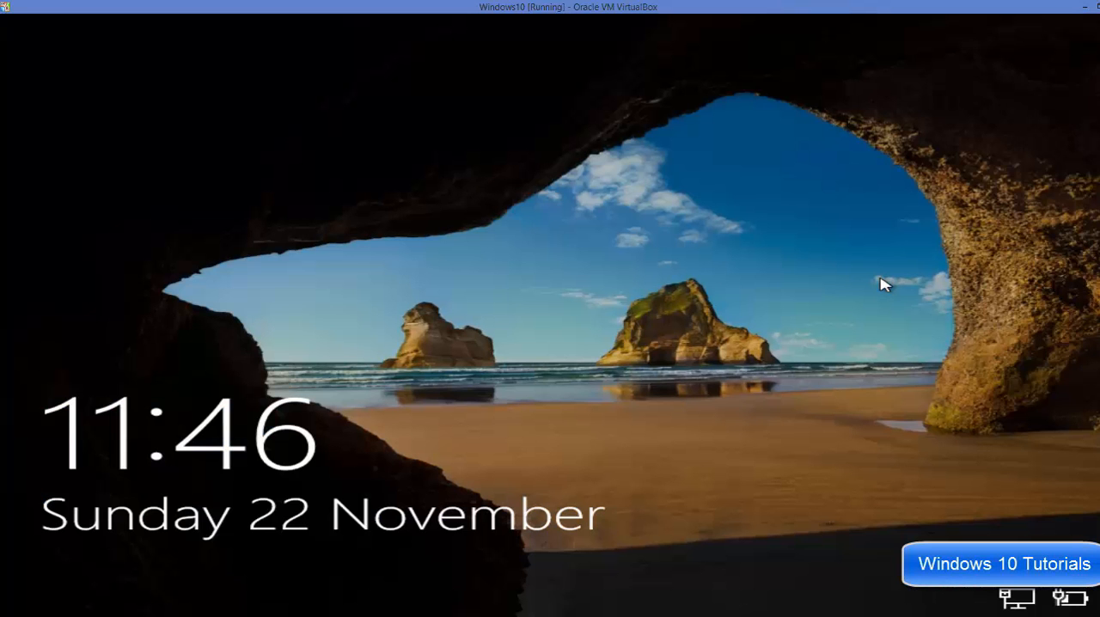
mouse_move(420, 261)
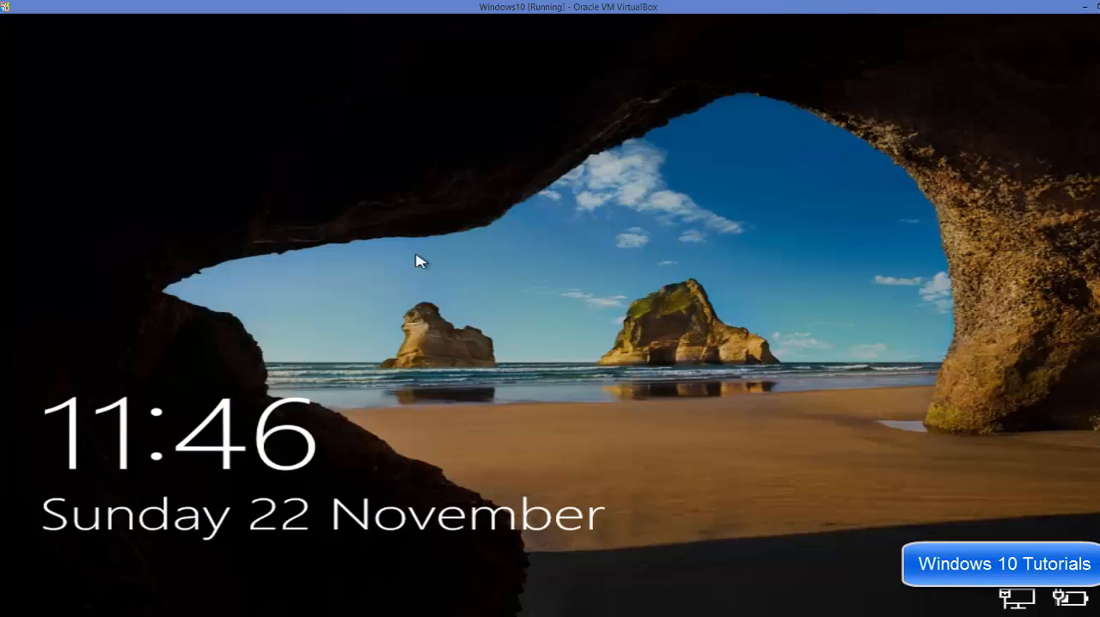
mouse_move(478, 288)
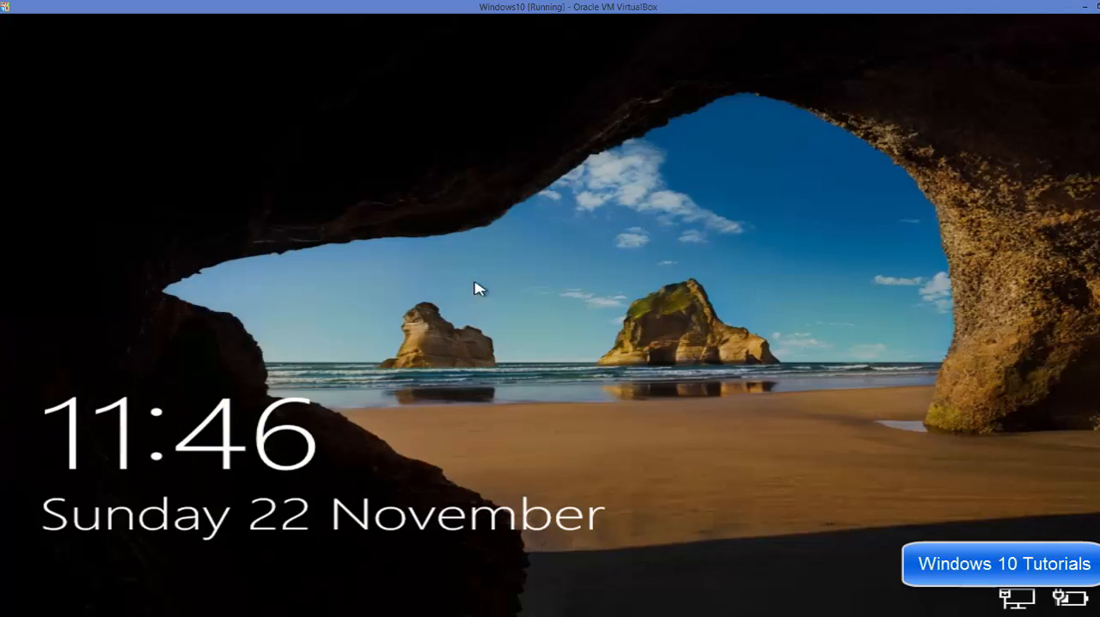